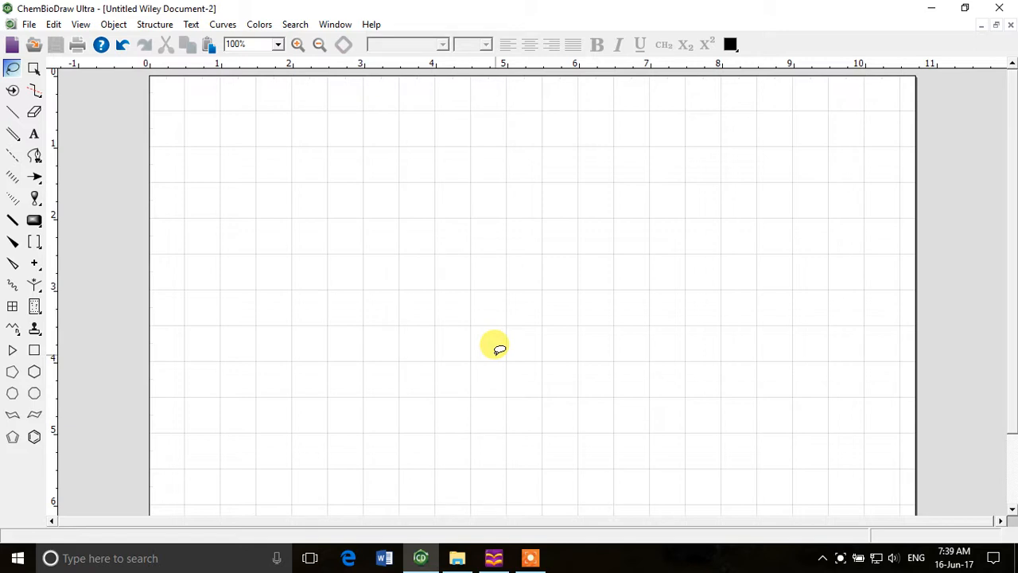
mouse_move(439, 302)
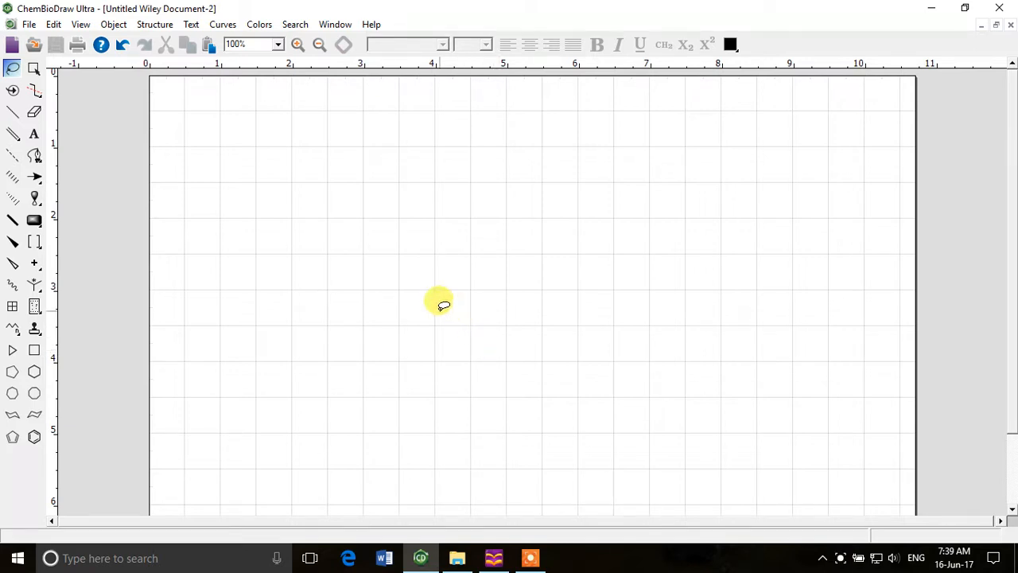
mouse_move(461, 305)
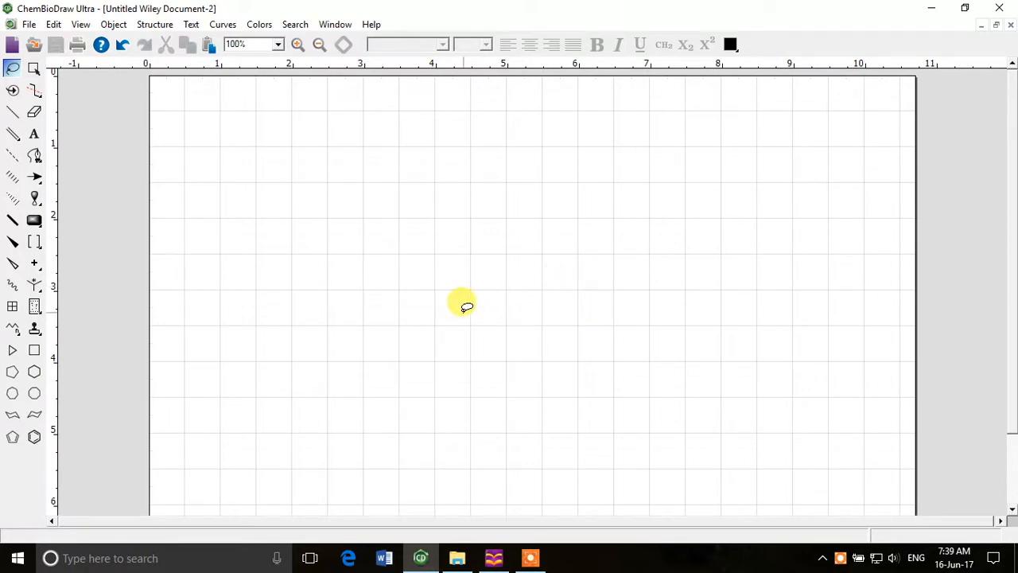
mouse_move(391, 293)
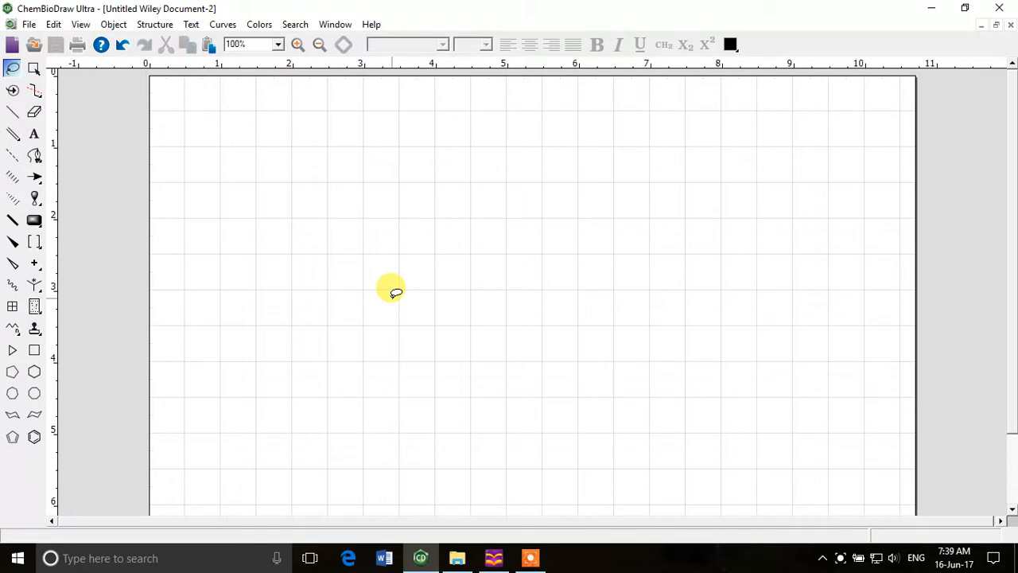
mouse_move(364, 267)
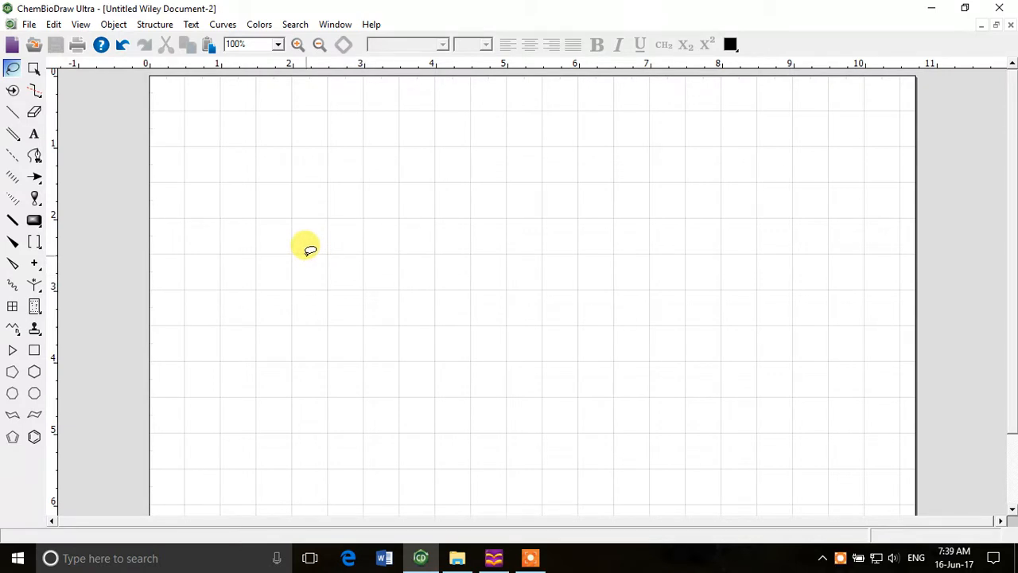
mouse_move(251, 260)
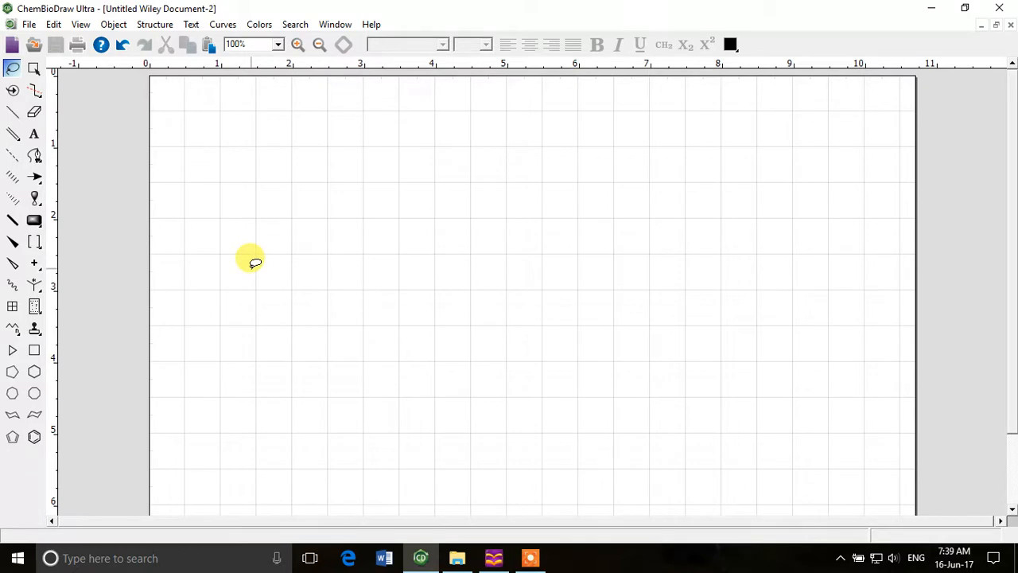
mouse_move(248, 263)
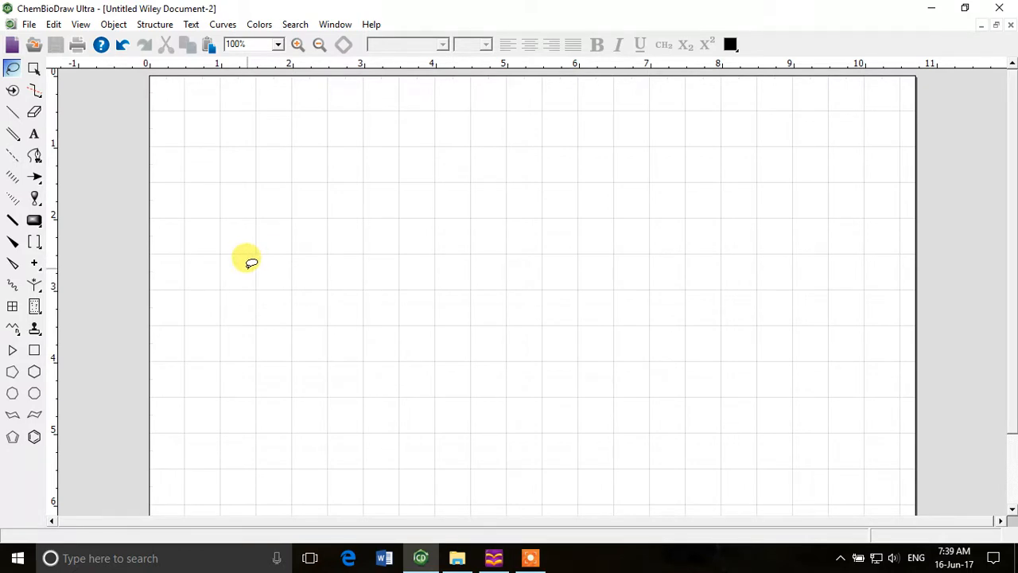
mouse_move(174, 285)
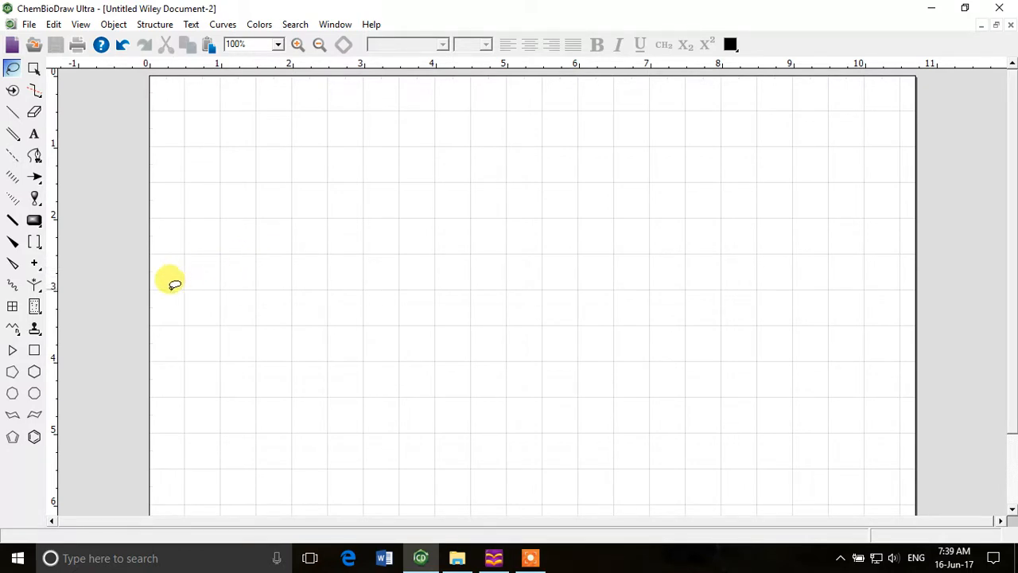
mouse_move(51, 327)
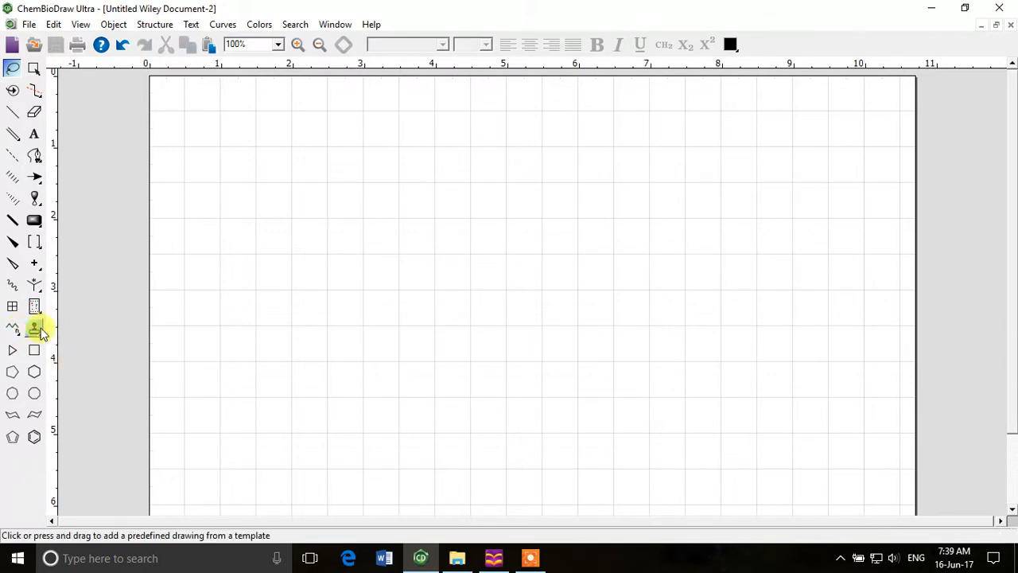
mouse_move(35, 327)
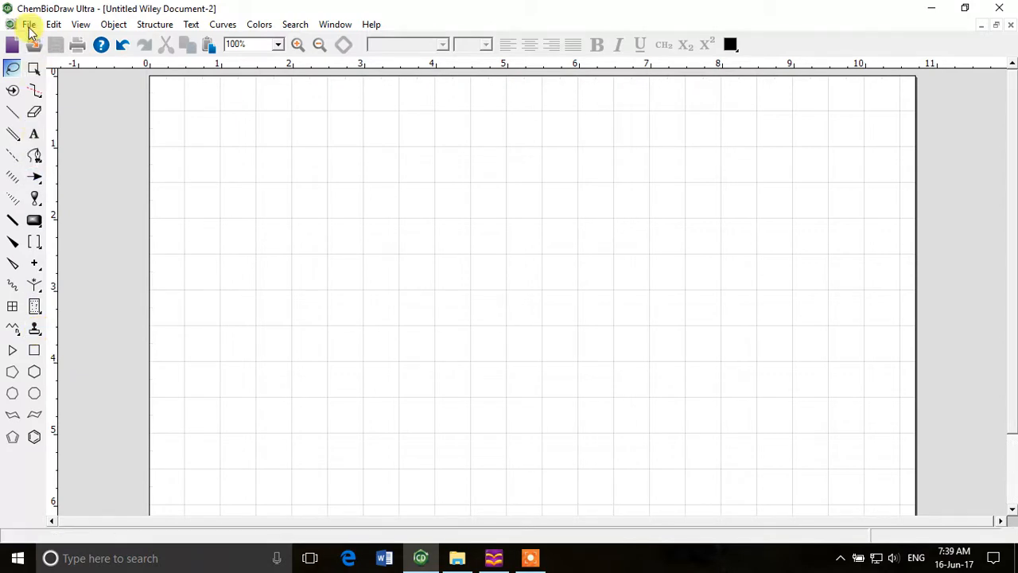
Step: Place the Advanced BioDraw mitochondrion at top-left and start its 'Mitochondria' text label
click(38, 24)
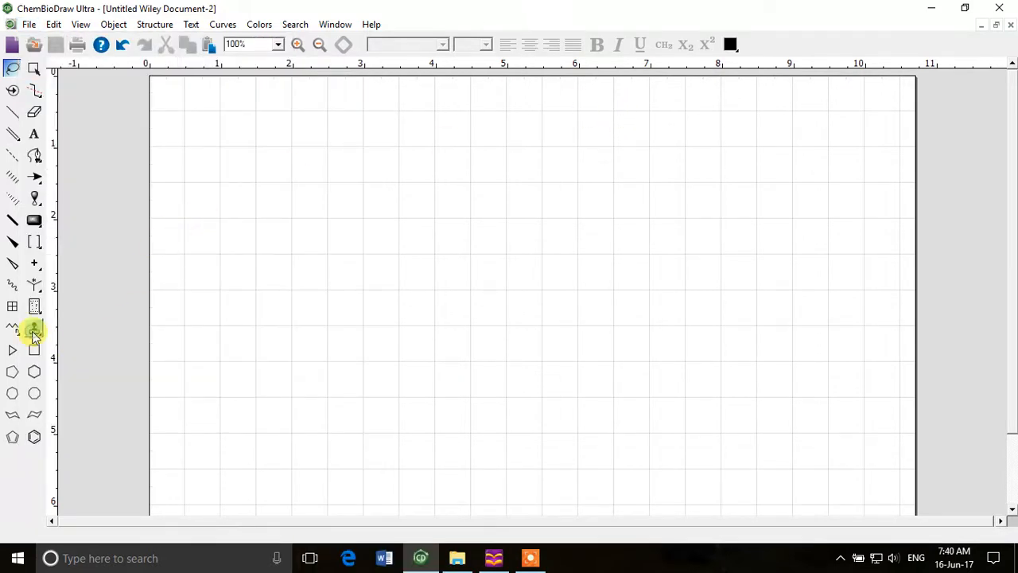
click(35, 328)
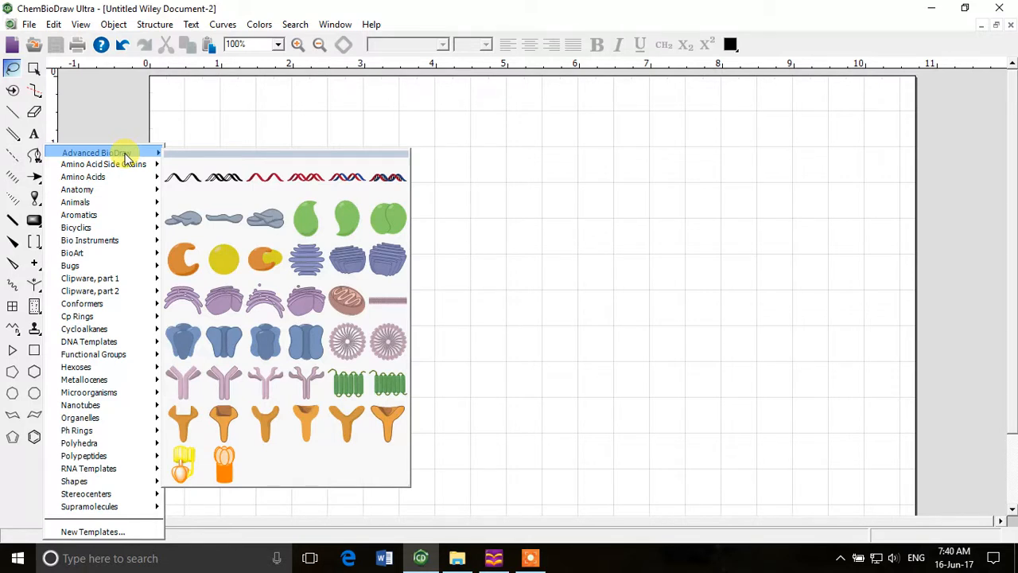
mouse_move(104, 163)
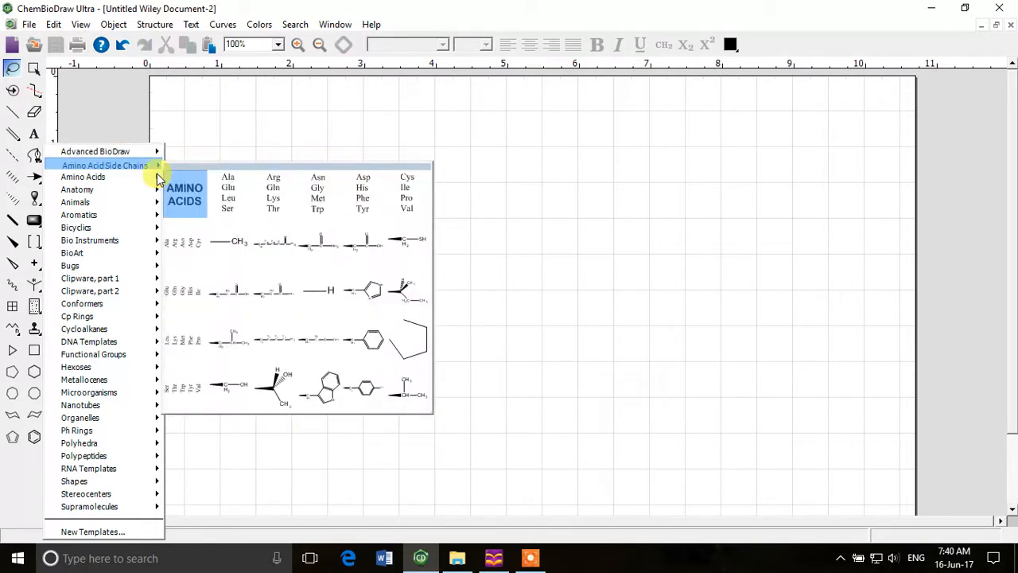
mouse_move(96, 152)
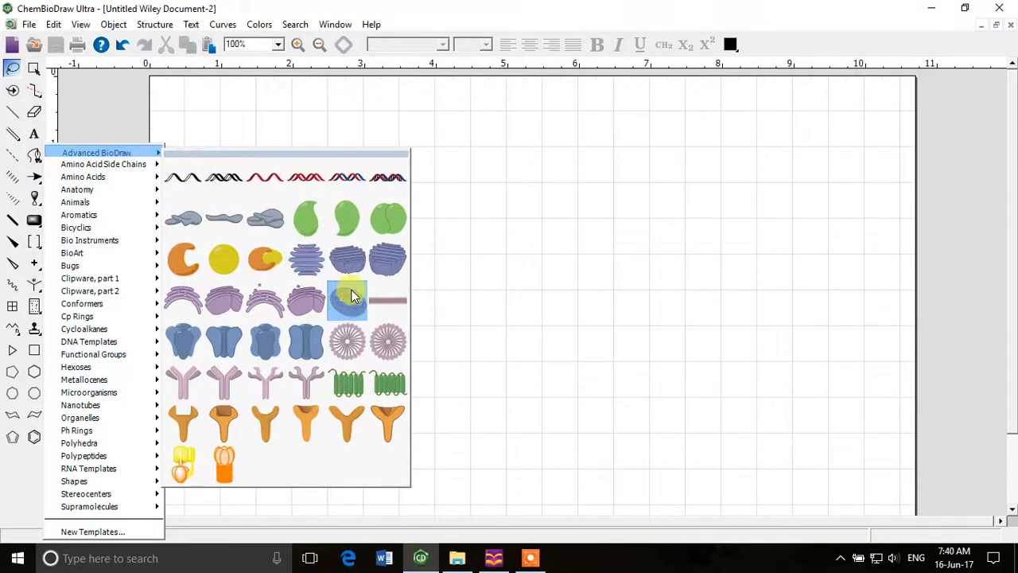
click(346, 299)
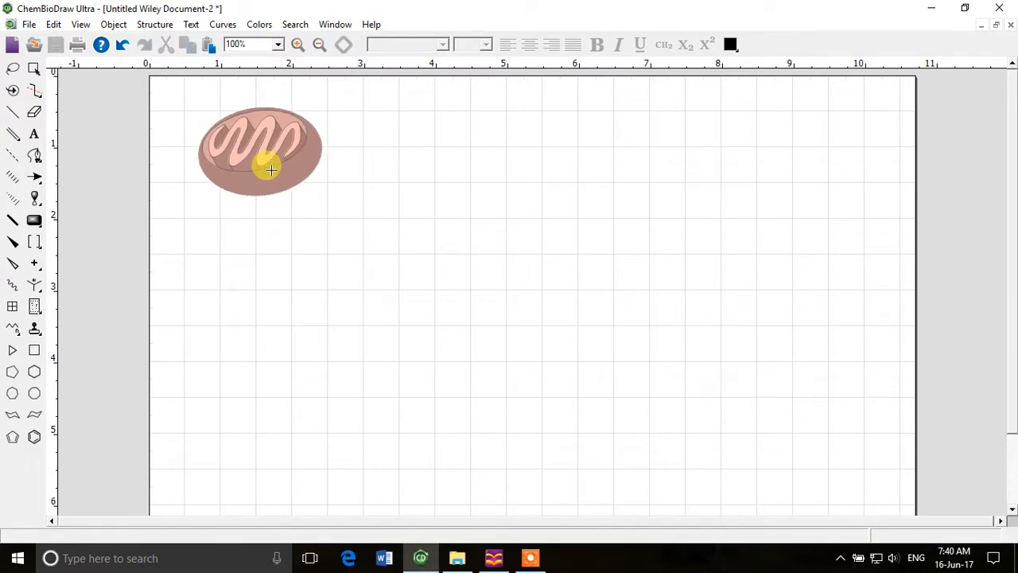
click(13, 67)
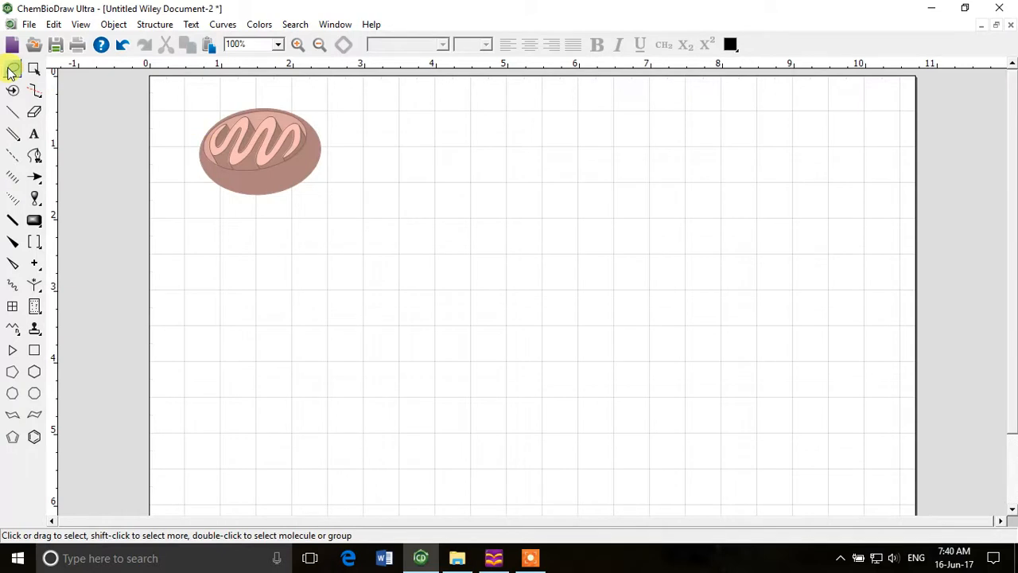
click(34, 134)
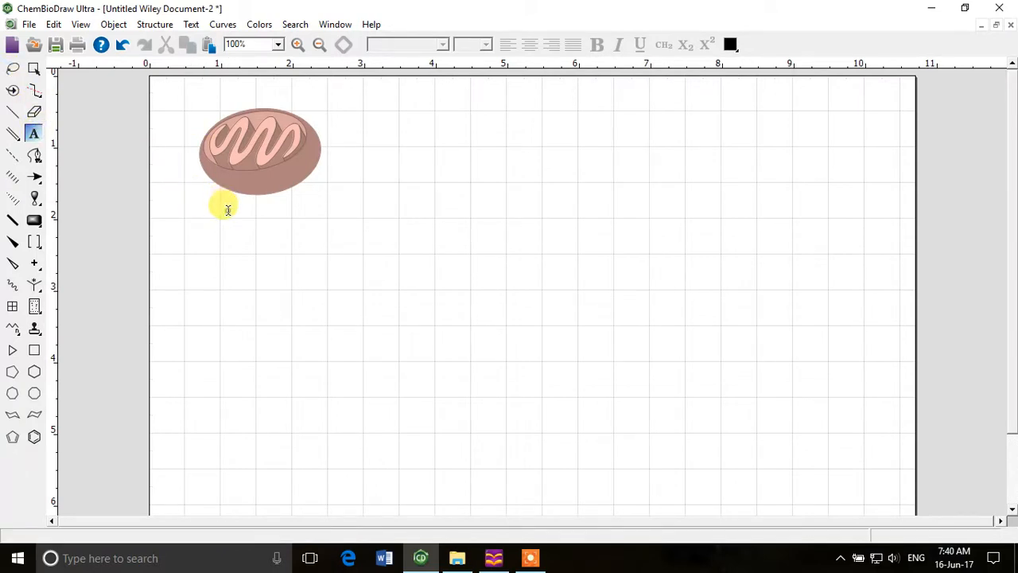
text(Mitochondria)
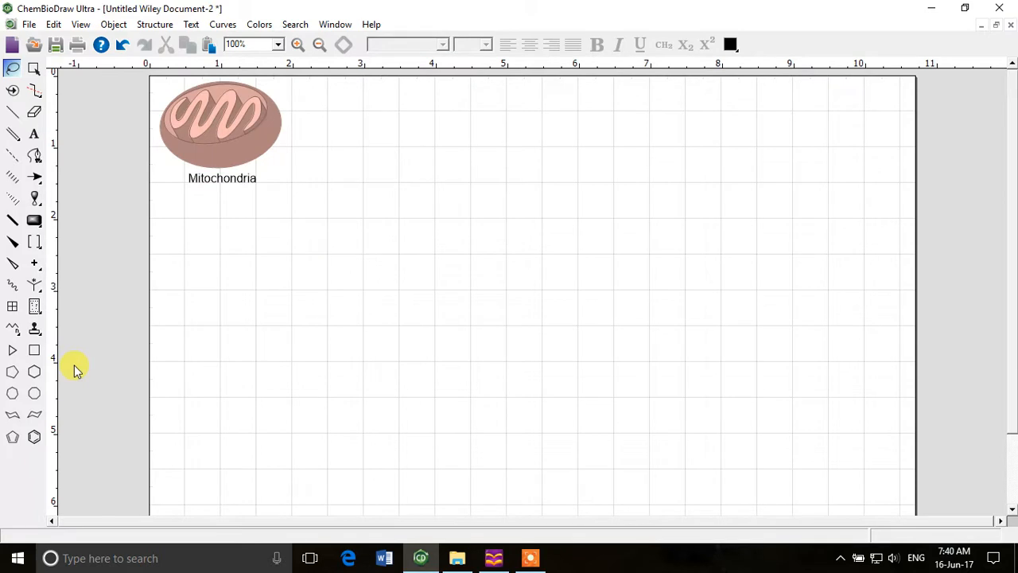
Step: Place an Amino Acid Side Chains fragment and the Anatomy skull right of the mitochondrion
click(35, 328)
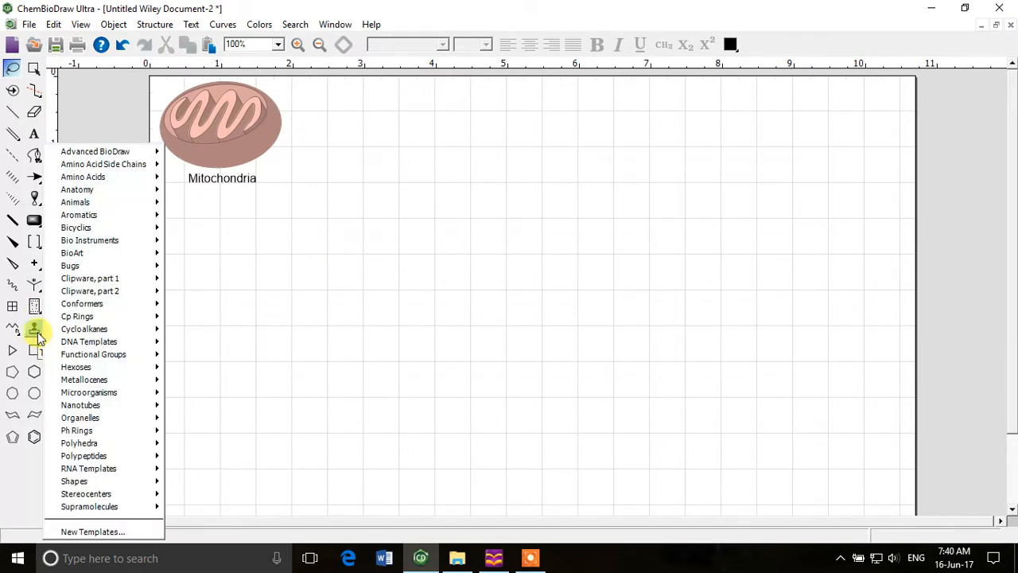
mouse_move(103, 164)
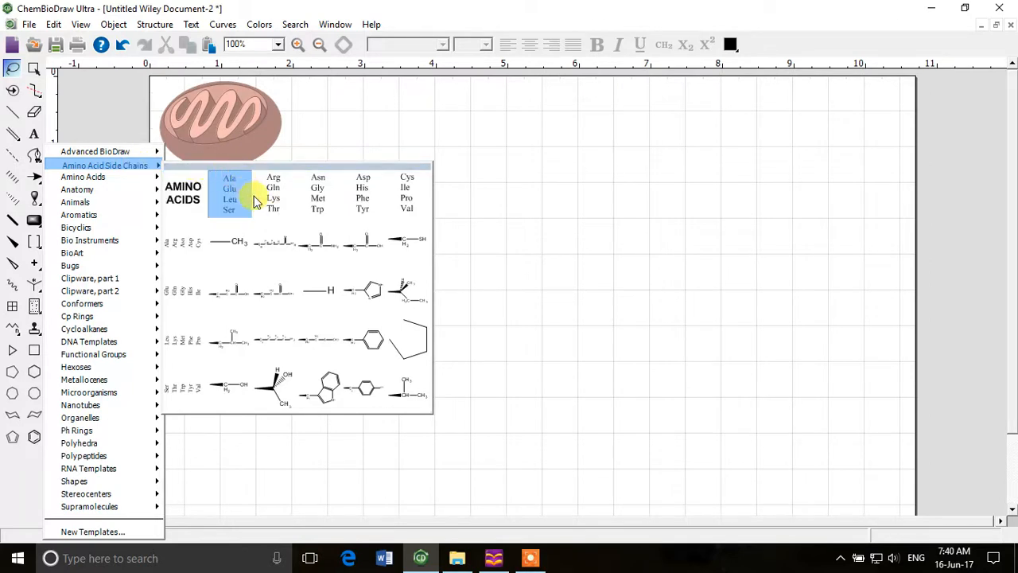
mouse_move(328, 298)
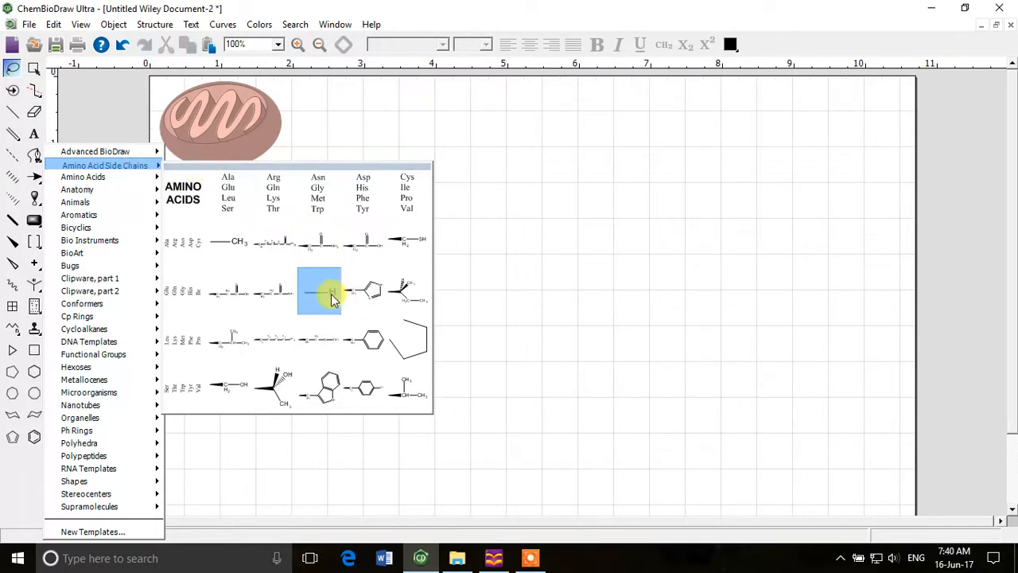
mouse_move(369, 337)
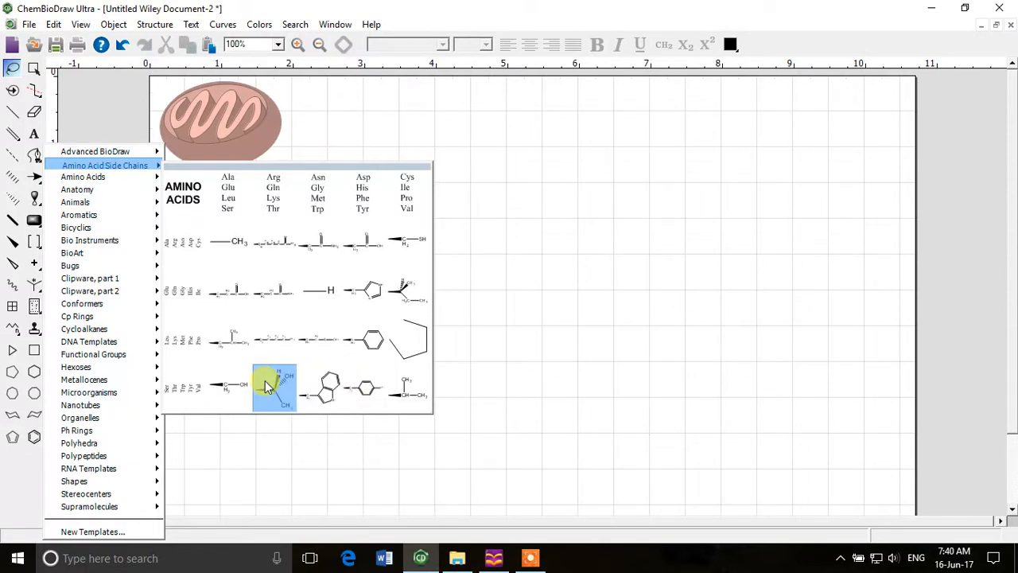
click(273, 386)
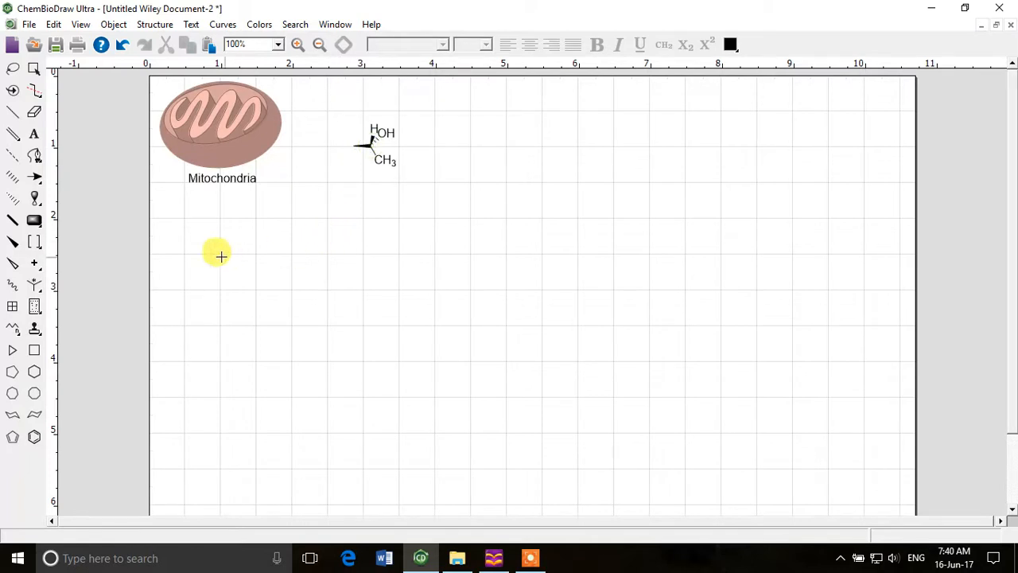
mouse_move(239, 167)
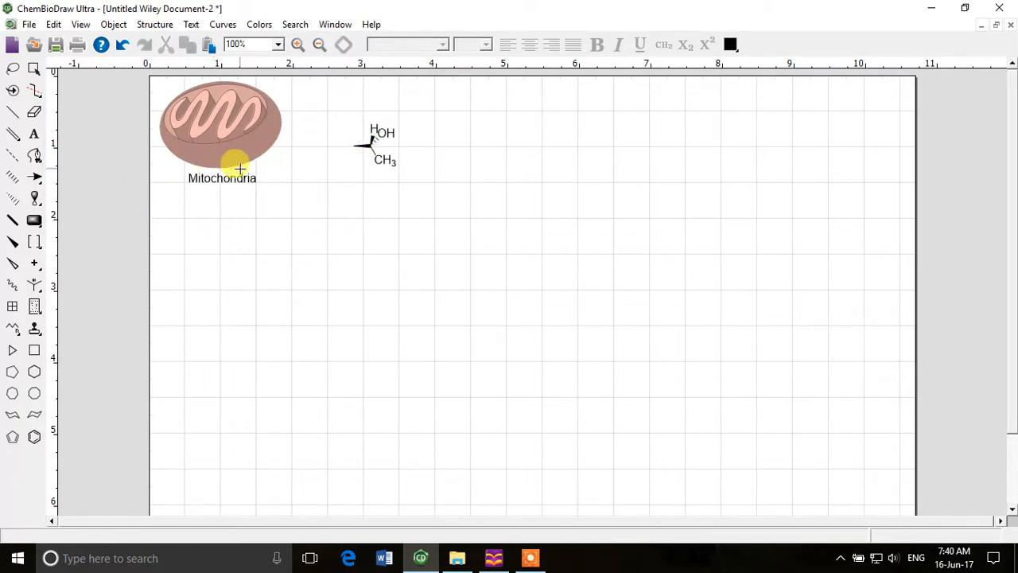
click(35, 327)
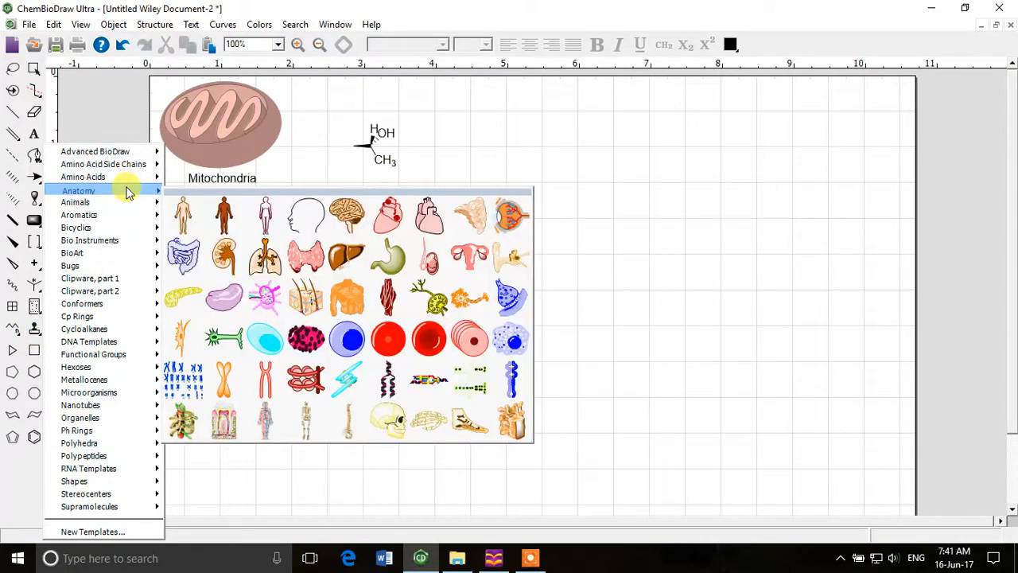
mouse_move(264, 256)
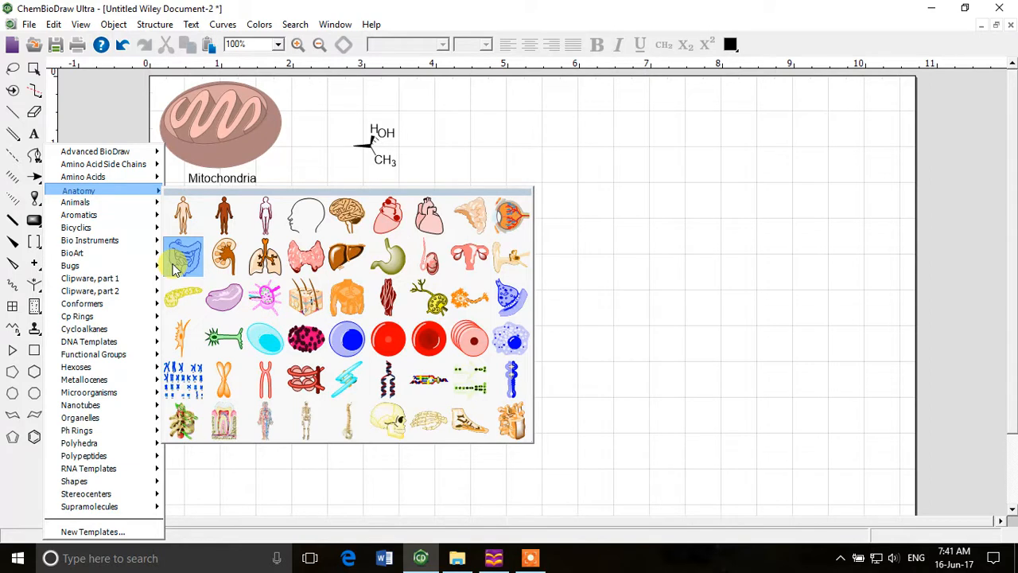
mouse_move(182, 267)
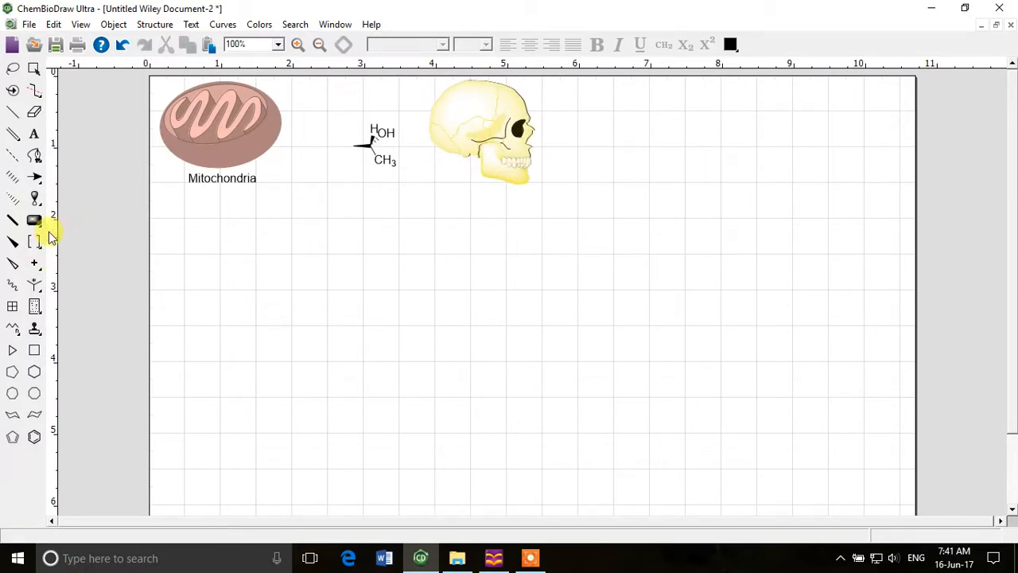
click(34, 220)
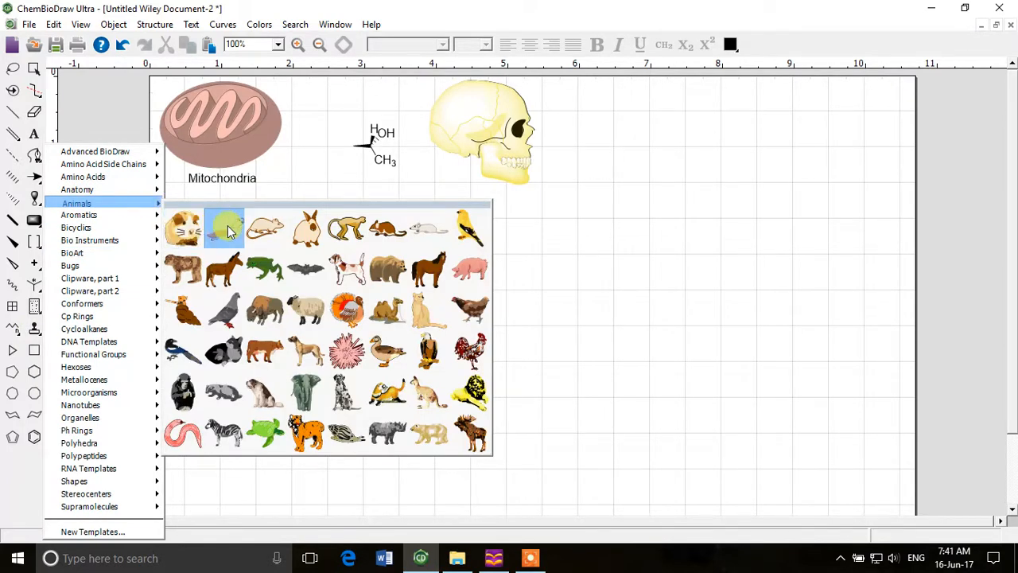
mouse_move(388, 230)
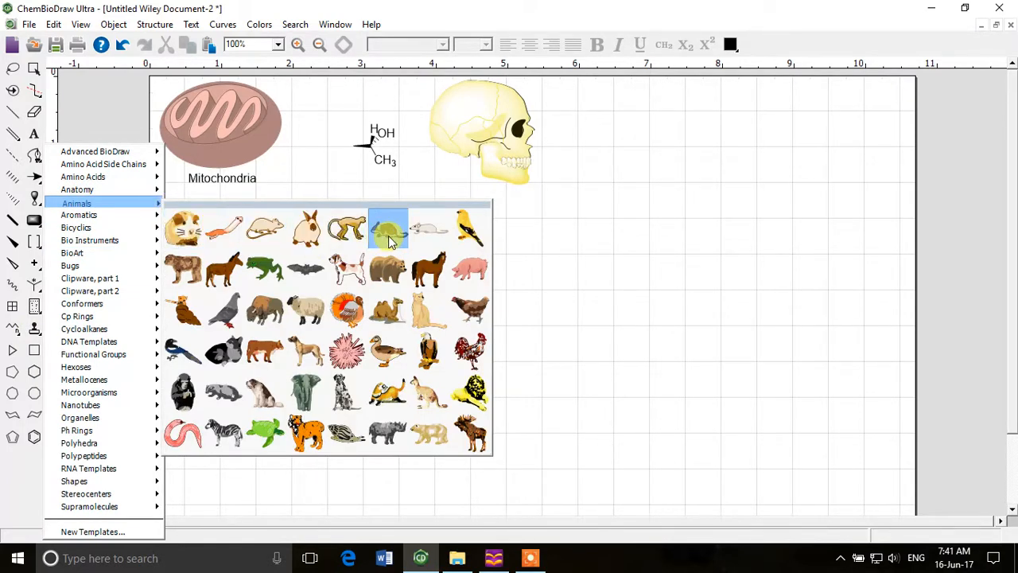
Step: Place the rodent from the animal templates right of the skull and add a second C60 fullerene
click(388, 229)
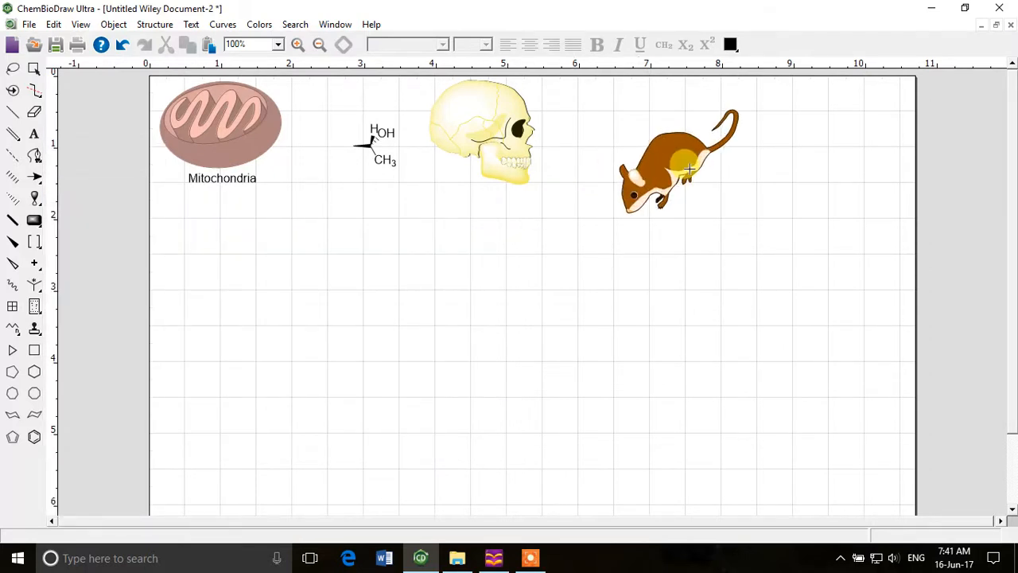
drag(691, 167, 669, 188)
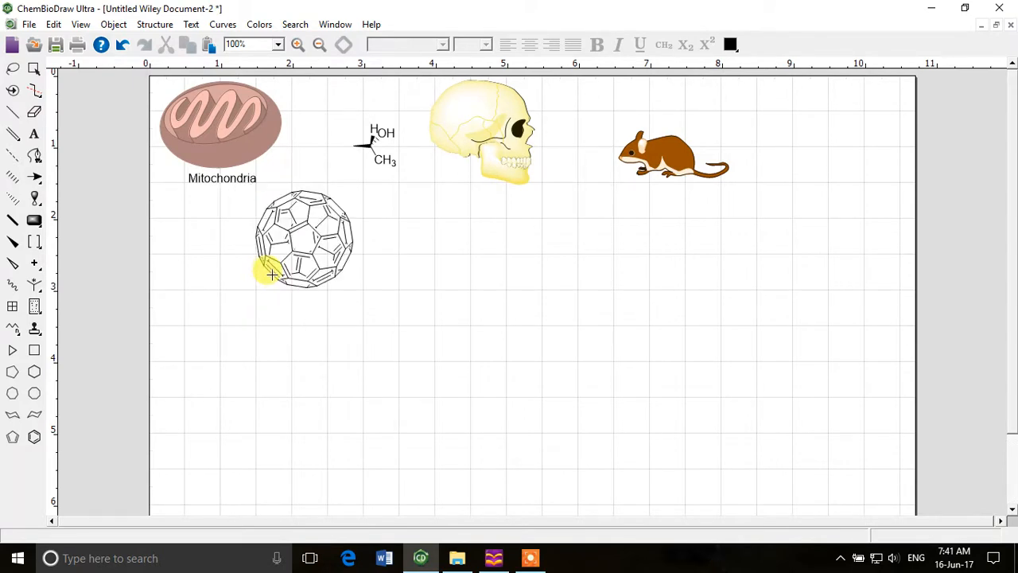
click(14, 394)
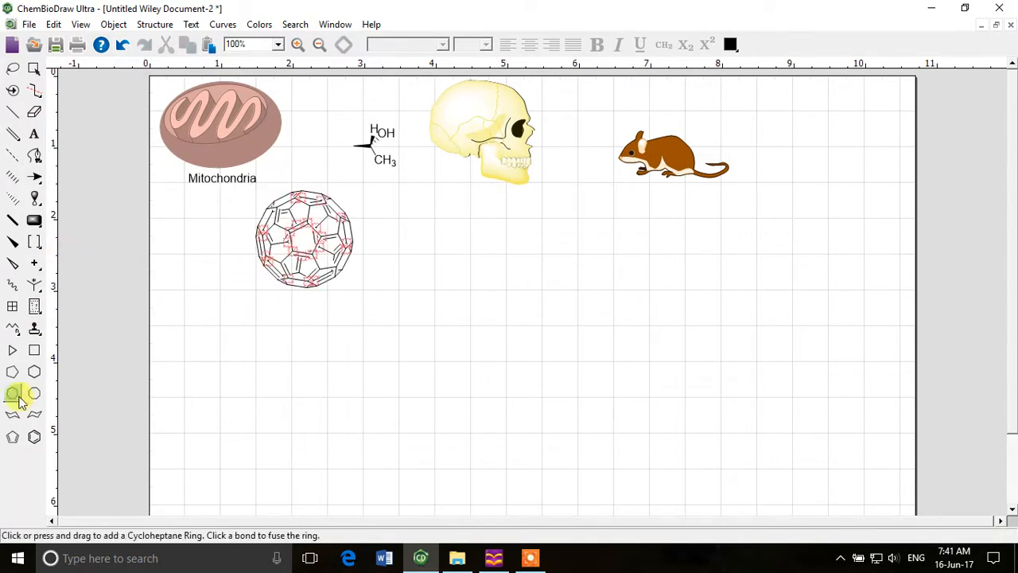
click(35, 305)
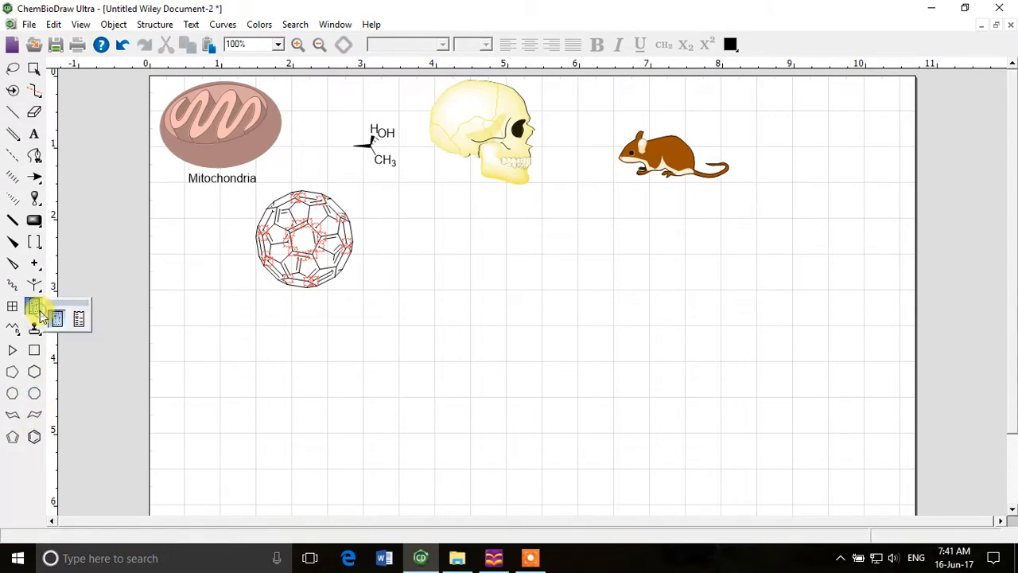
click(33, 305)
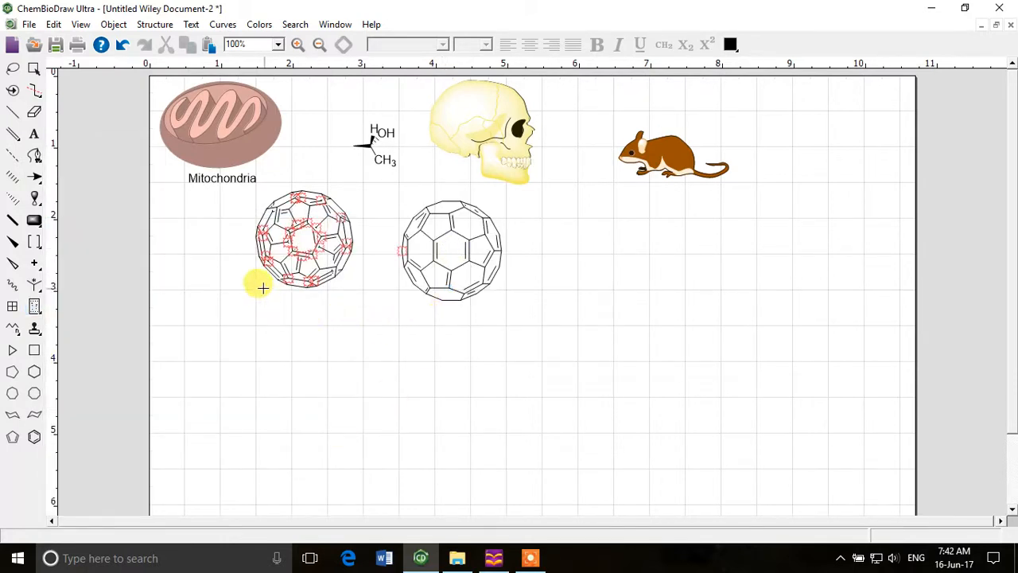
mouse_move(90, 170)
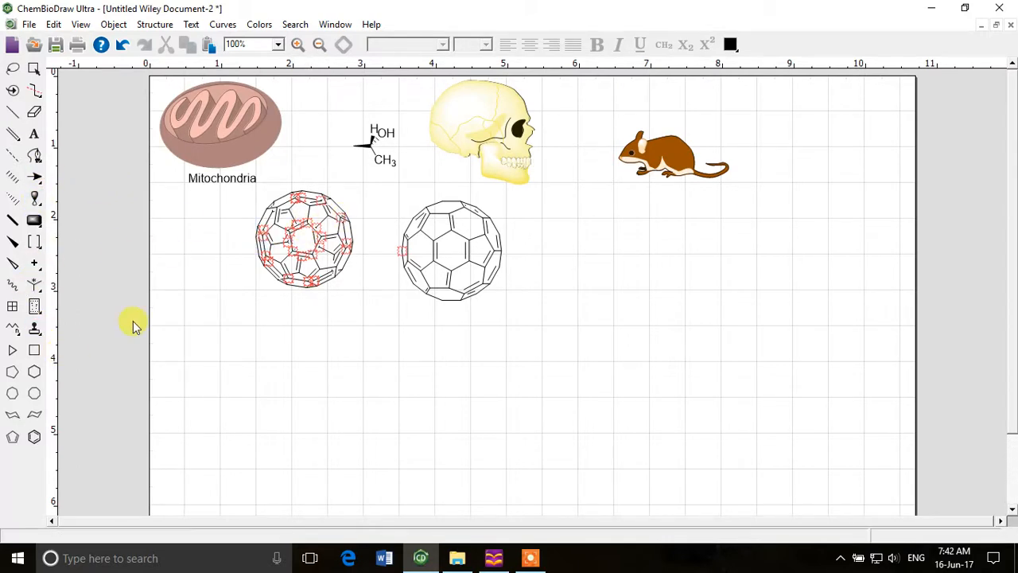
mouse_move(35, 329)
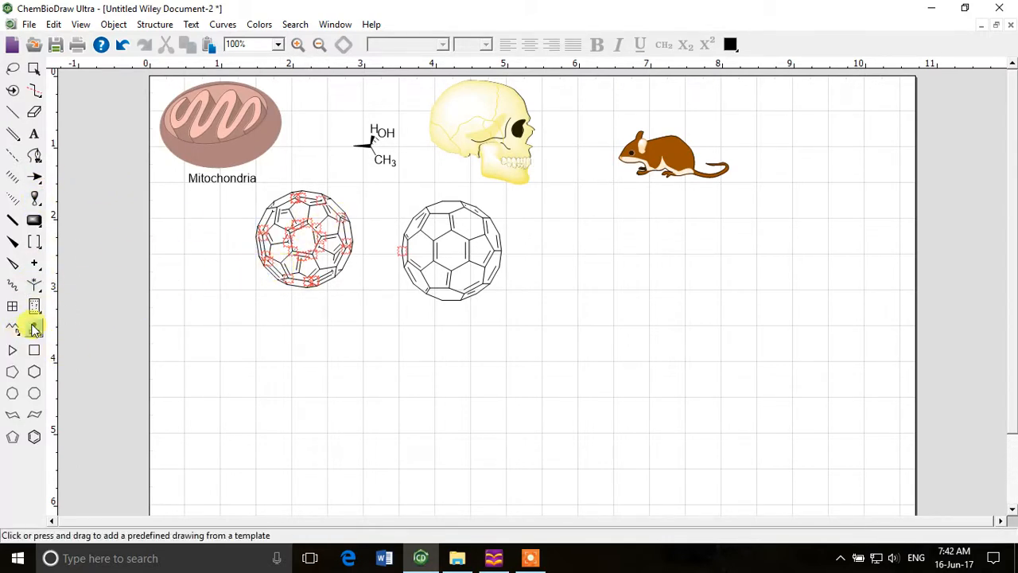
Step: Place a Bicyclics ring below the fullerenes and a Bio Instruments syringe on the rat
click(35, 326)
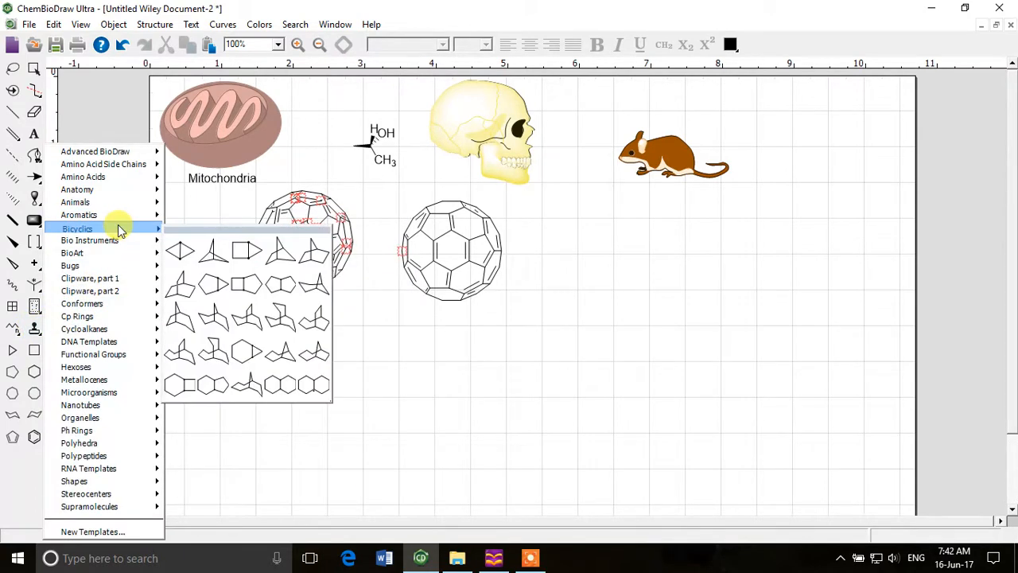
mouse_move(199, 274)
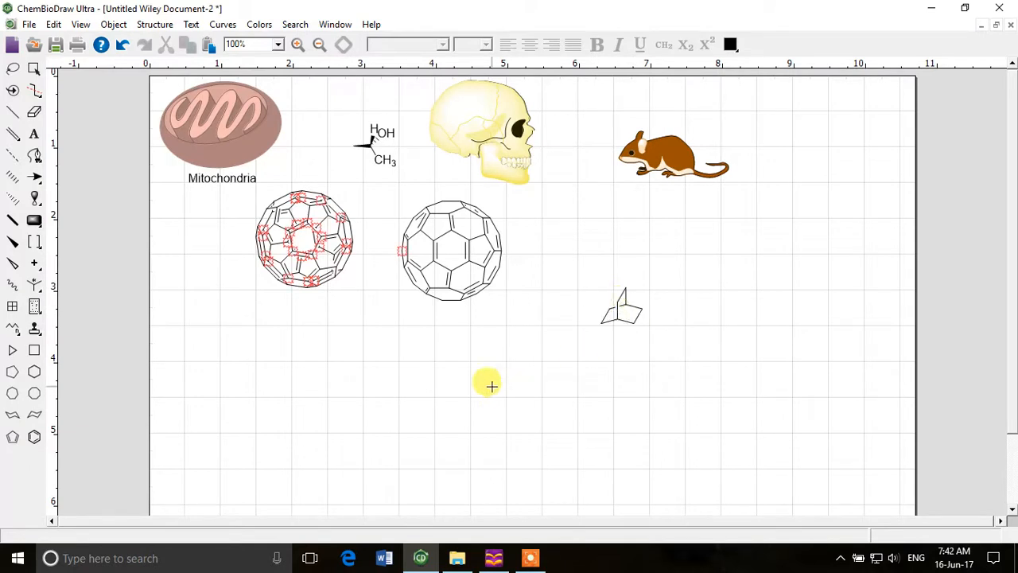
mouse_move(532, 268)
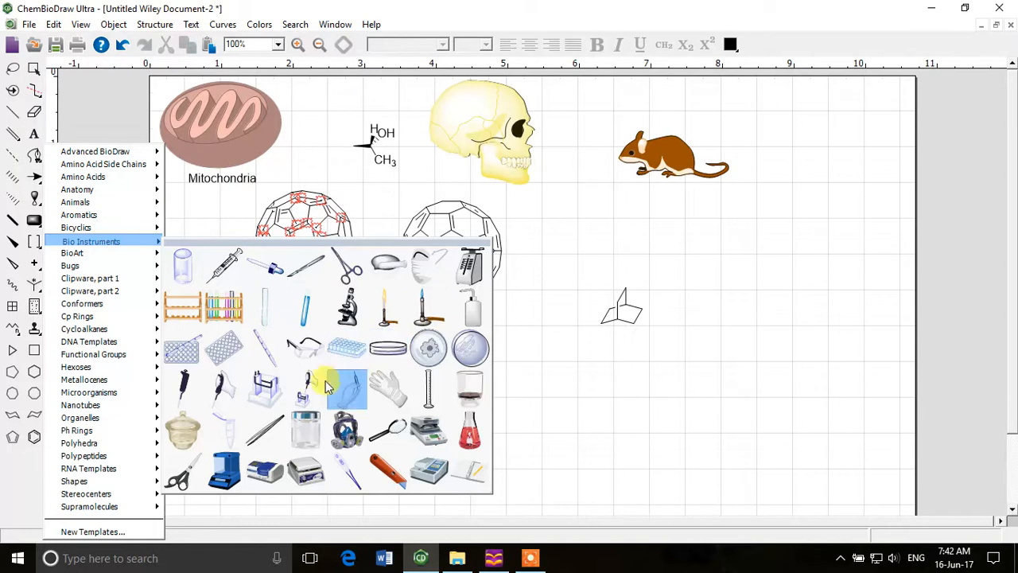
mouse_move(363, 286)
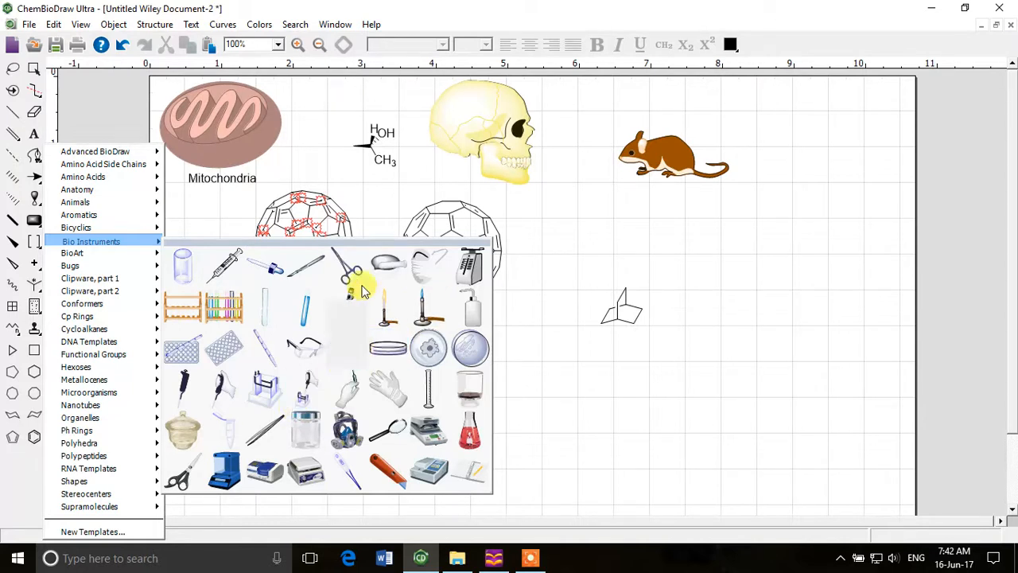
click(655, 181)
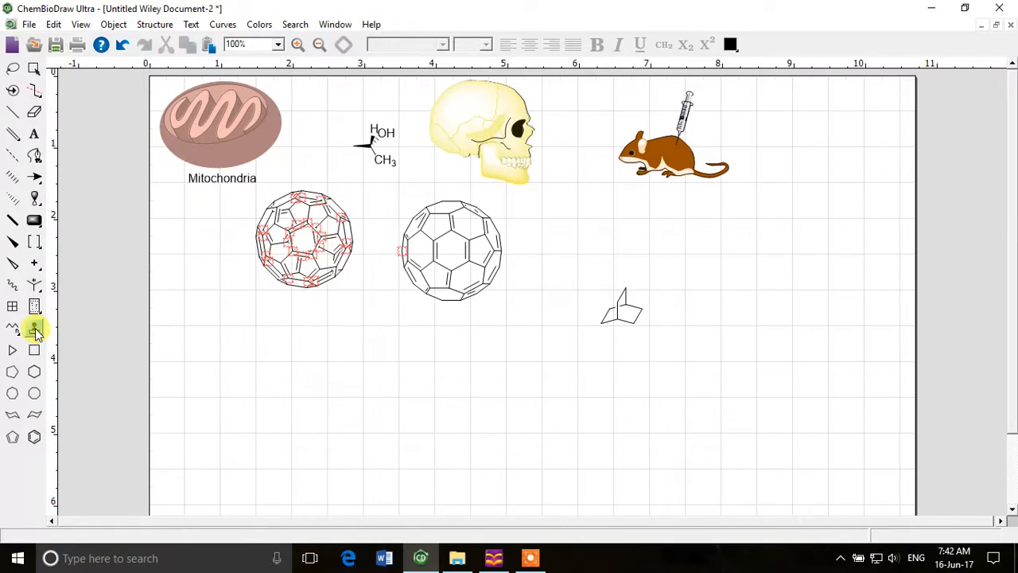
click(35, 330)
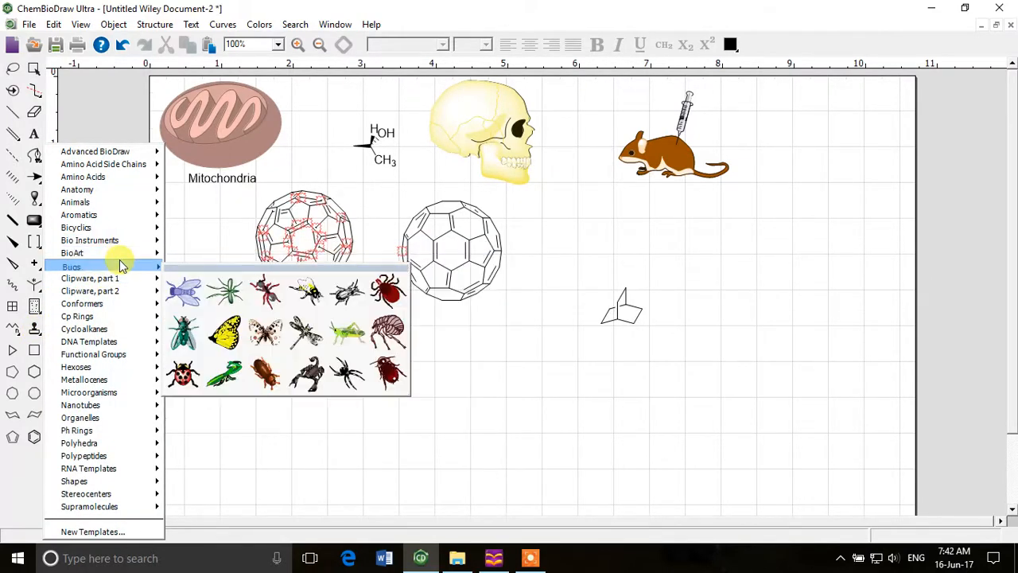
mouse_move(92, 280)
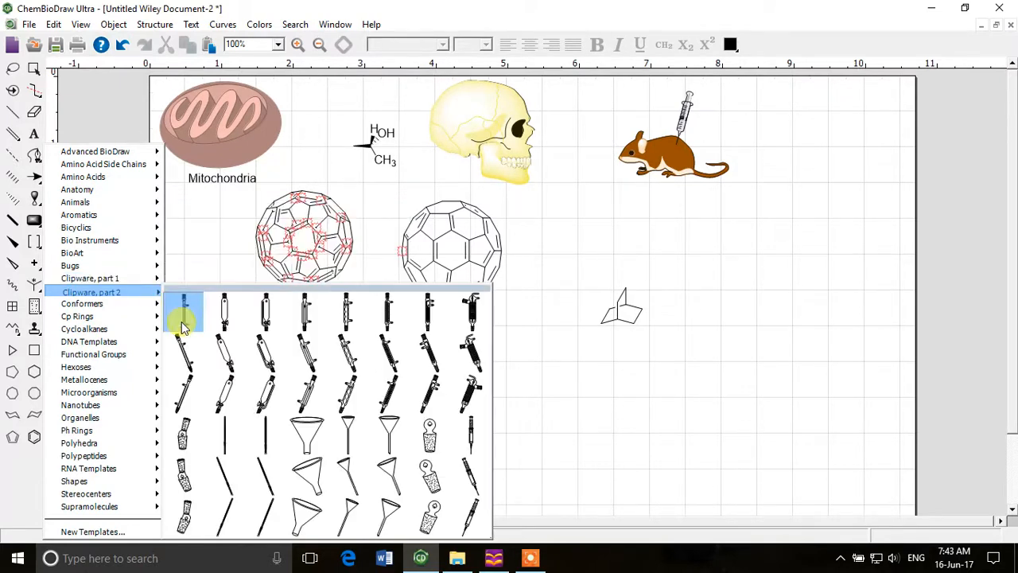
mouse_move(99, 292)
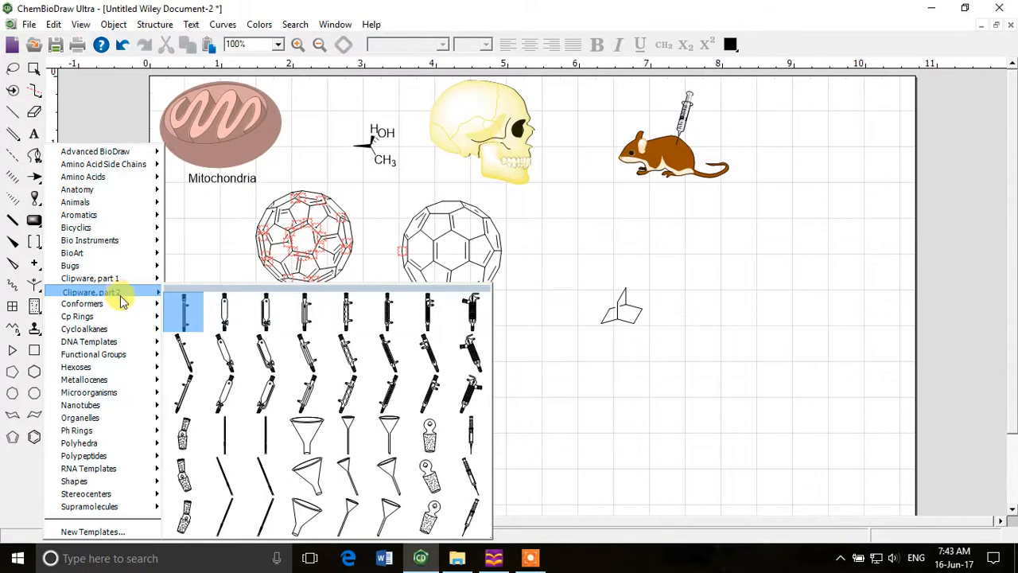
mouse_move(83, 304)
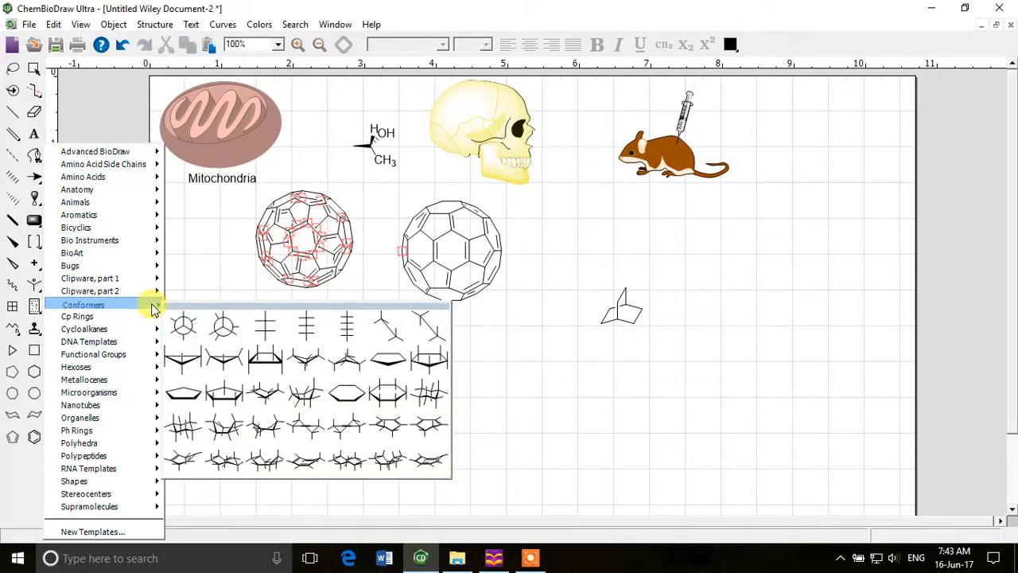
mouse_move(197, 309)
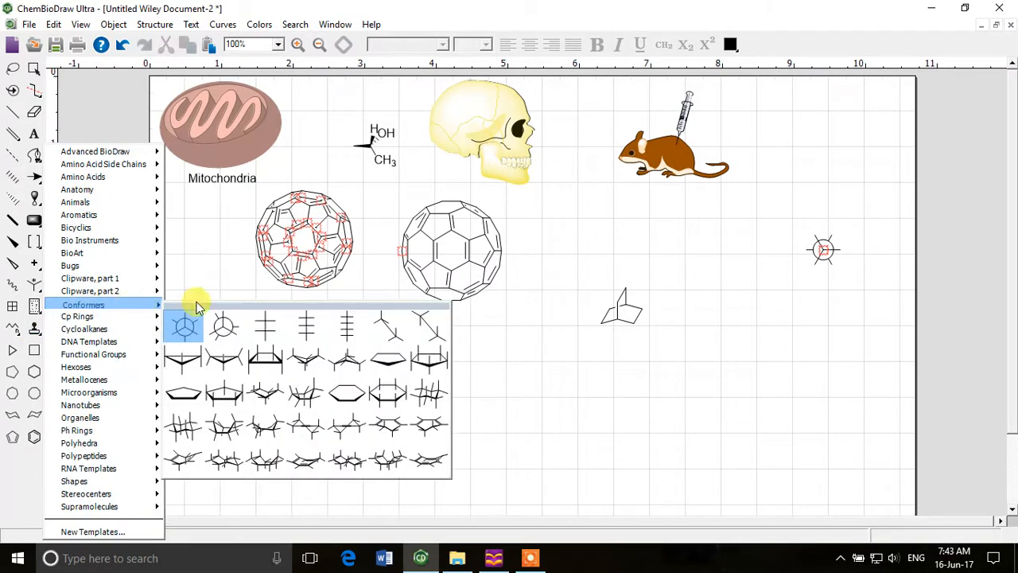
Step: Place a Conformers drawing and a Cp Rings cyclopentadienyl ring on the page's right side
click(722, 294)
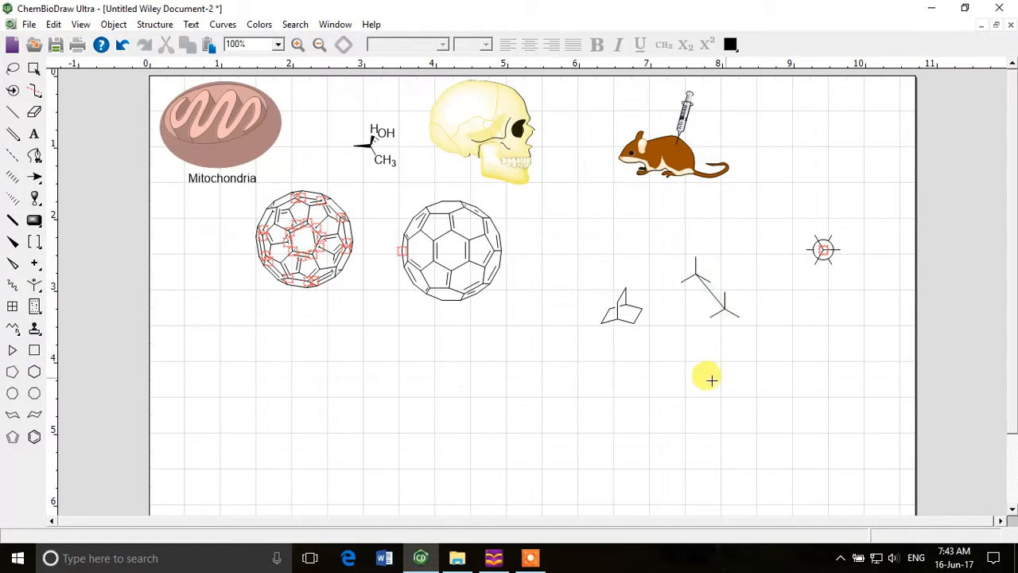
mouse_move(38, 330)
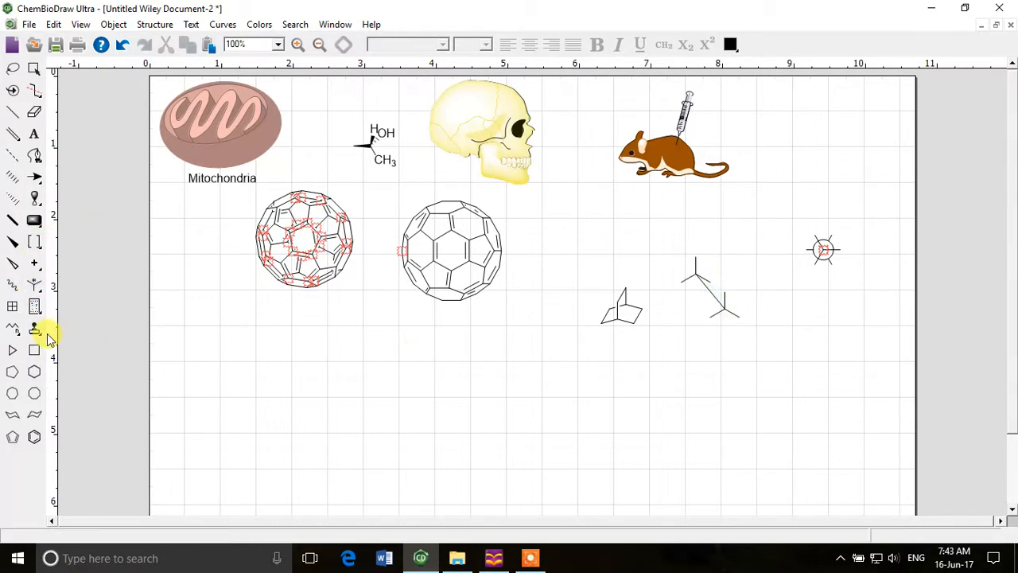
click(35, 328)
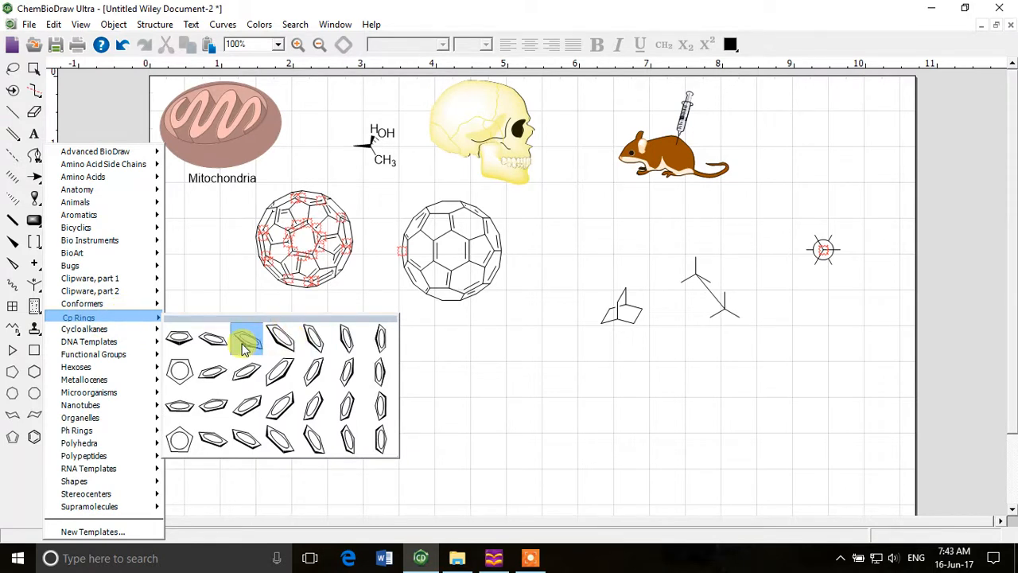
mouse_move(280, 342)
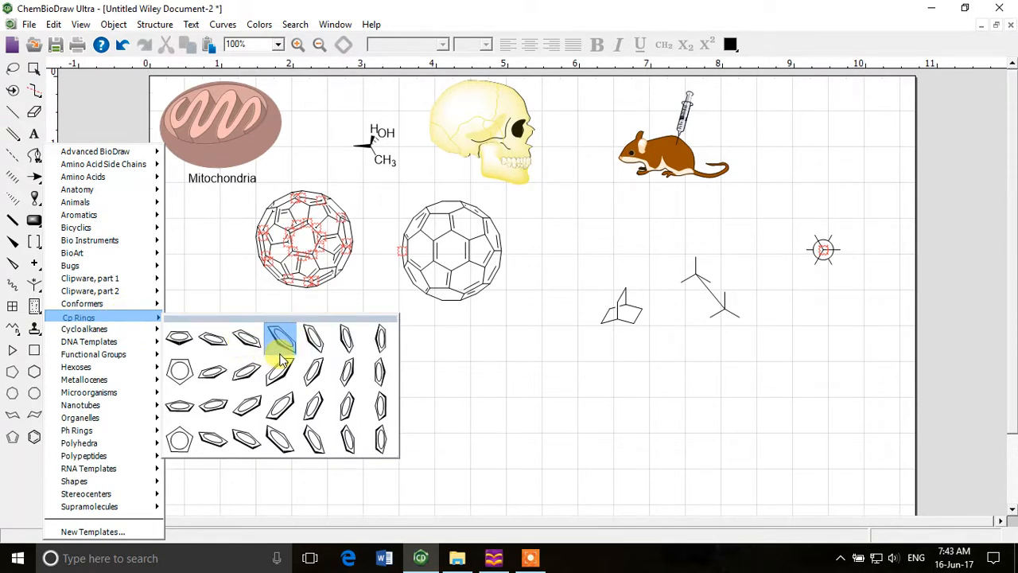
mouse_move(280, 370)
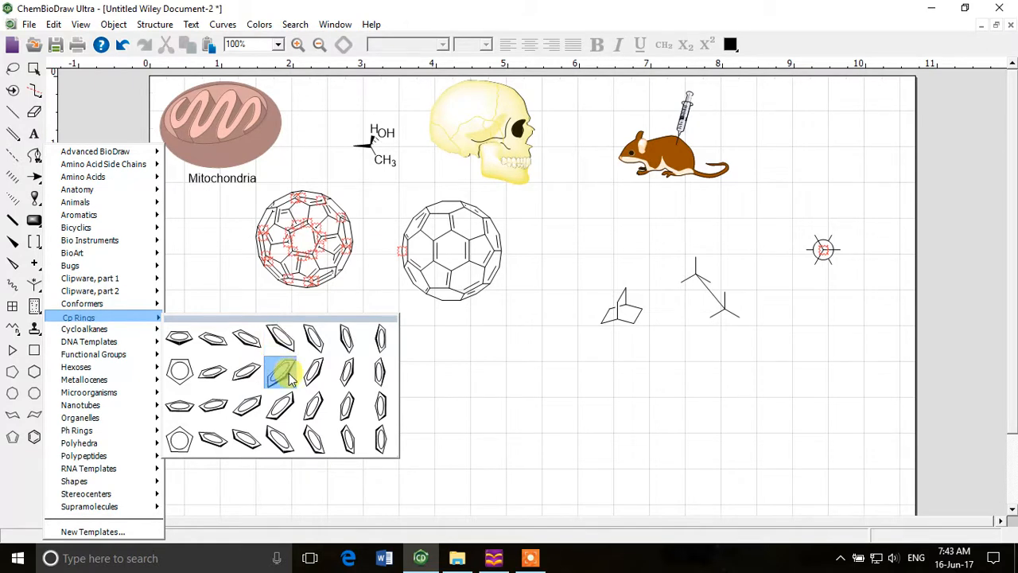
click(280, 371)
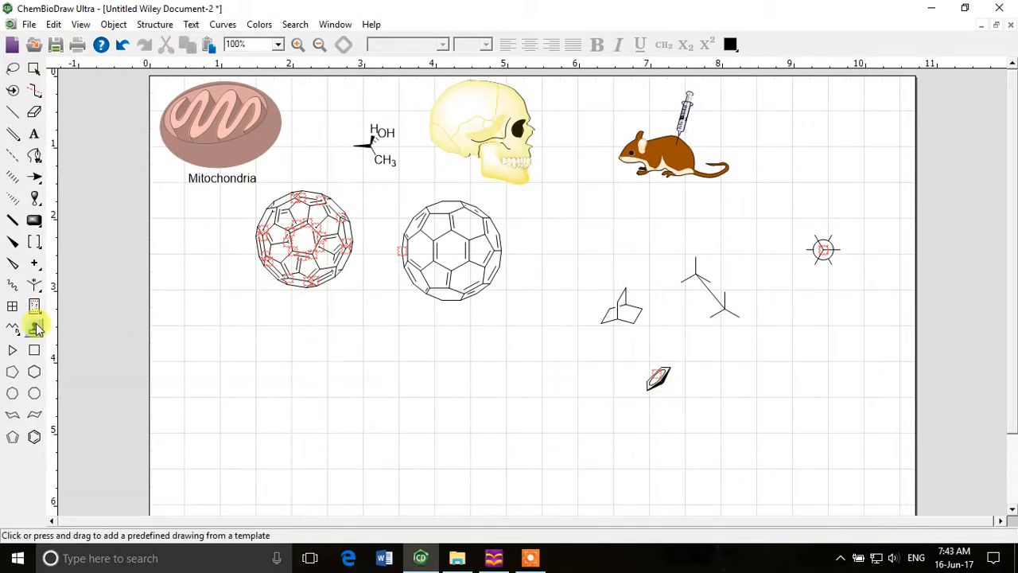
click(35, 326)
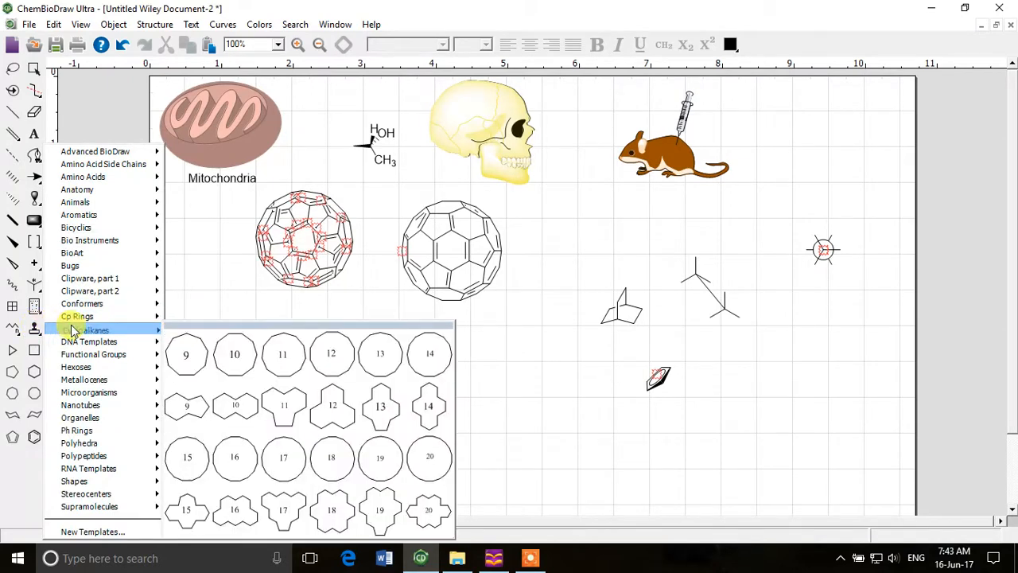
mouse_move(89, 342)
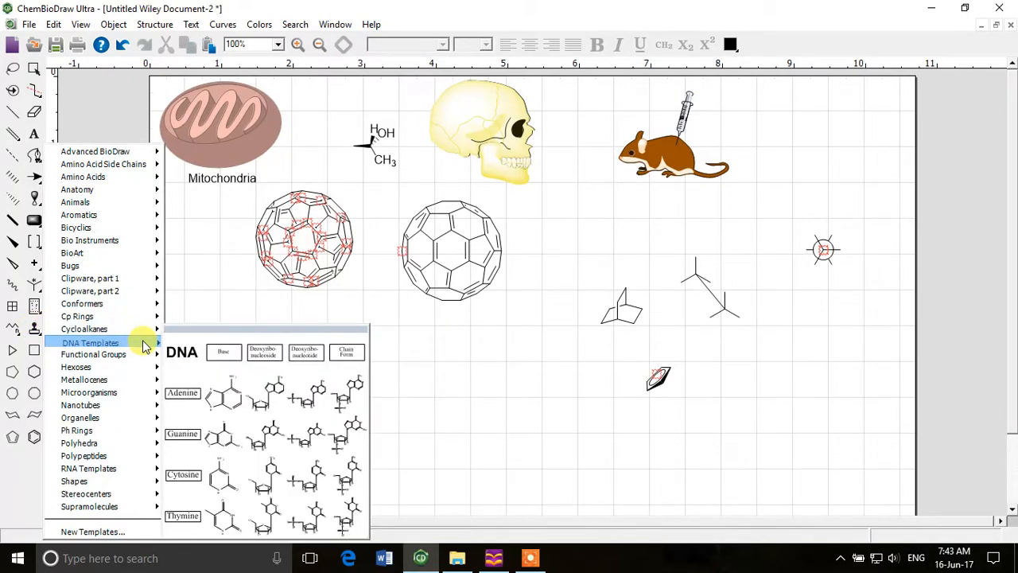
mouse_move(96, 355)
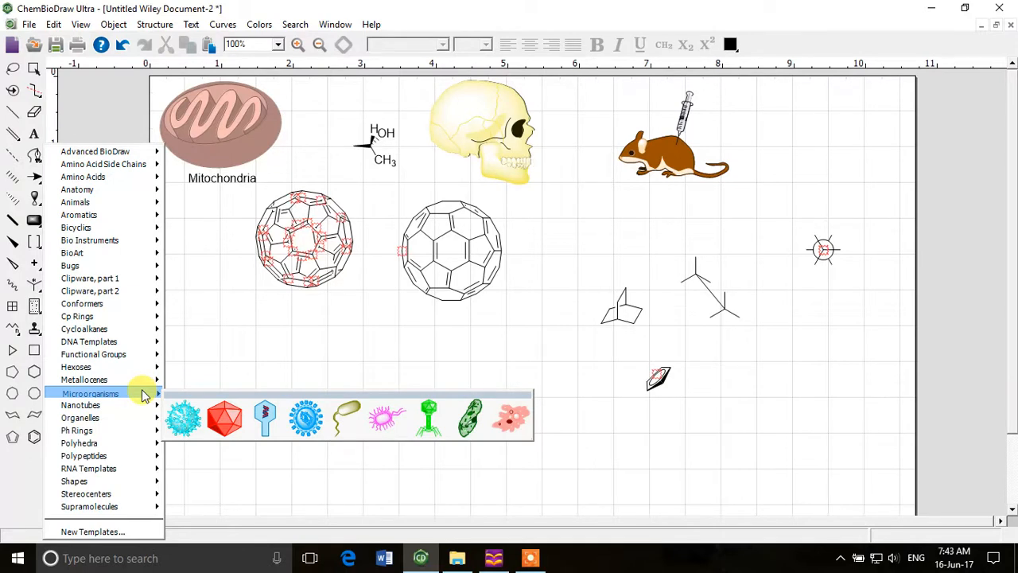
mouse_move(159, 395)
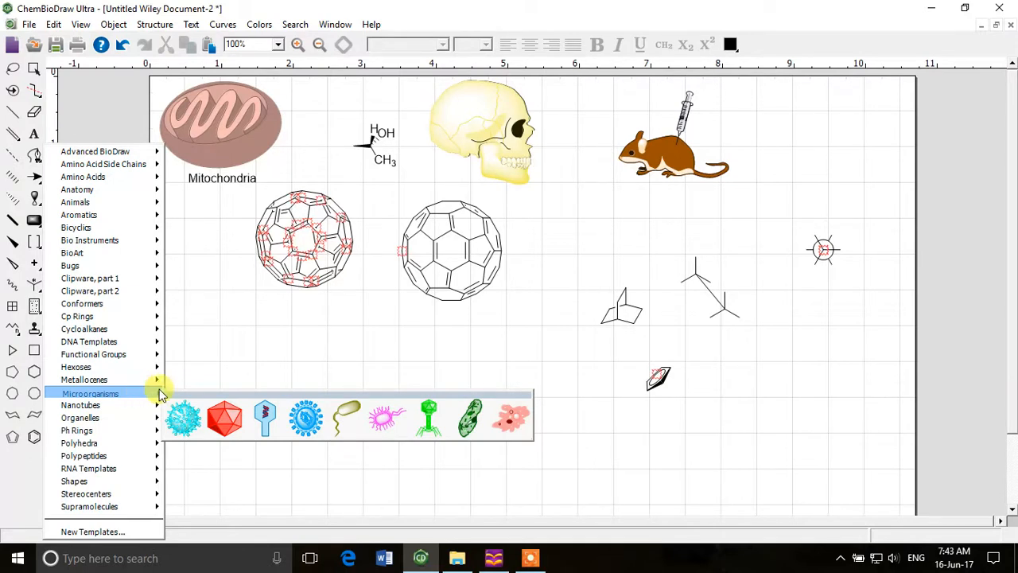
Step: Place a Microorganisms bacteriophage below the fullerenes and a Supramolecules calixarene beside it
click(251, 365)
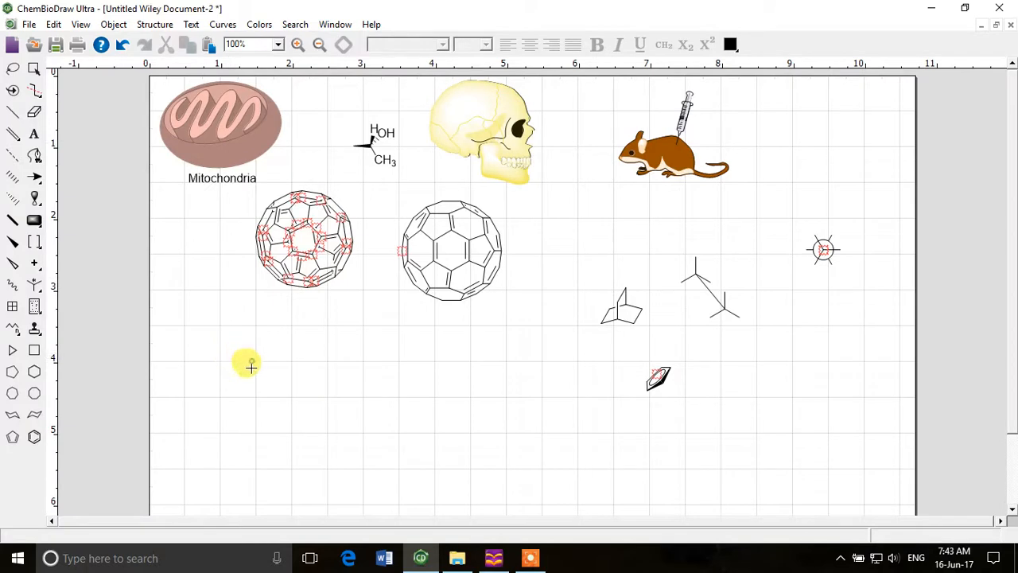
click(251, 366)
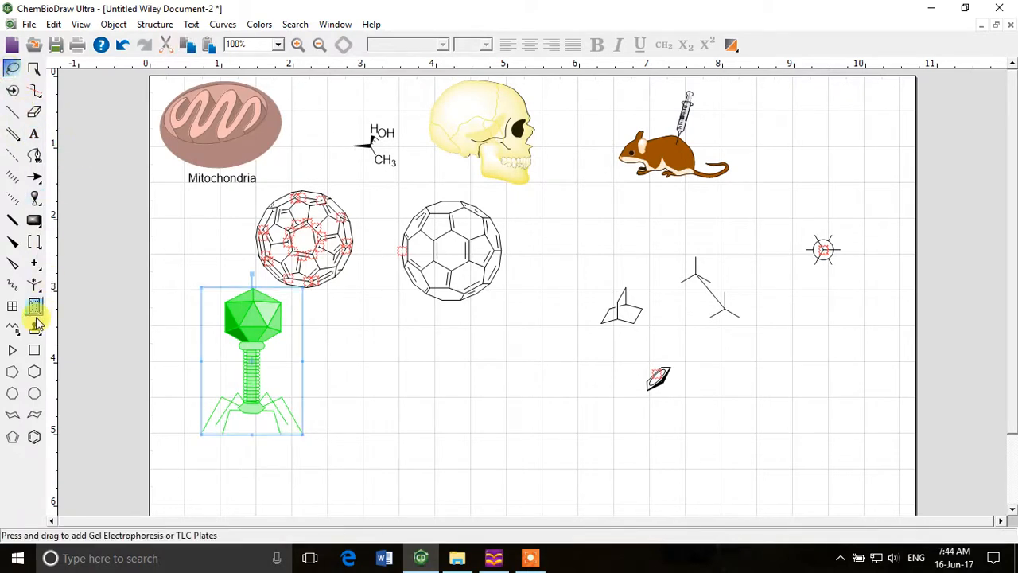
click(35, 305)
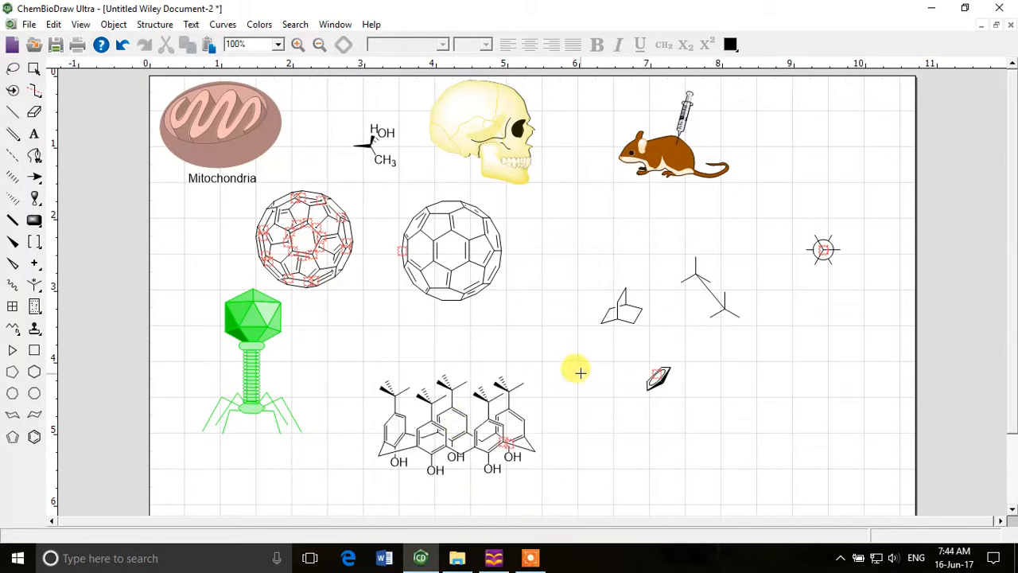
mouse_move(574, 325)
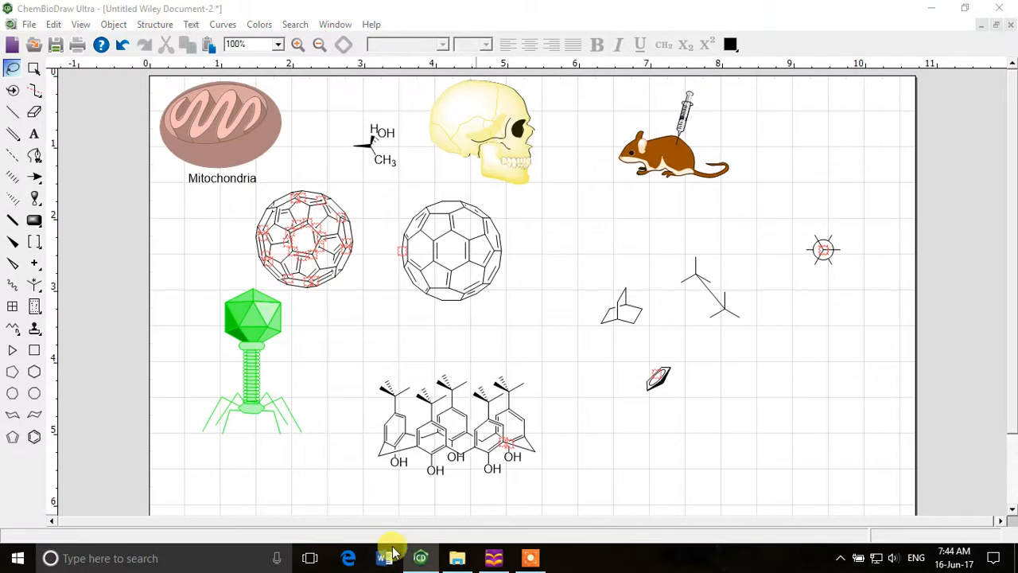
Step: Start a blank Word document, then select and copy every drawing on the ChemDraw page
click(383, 557)
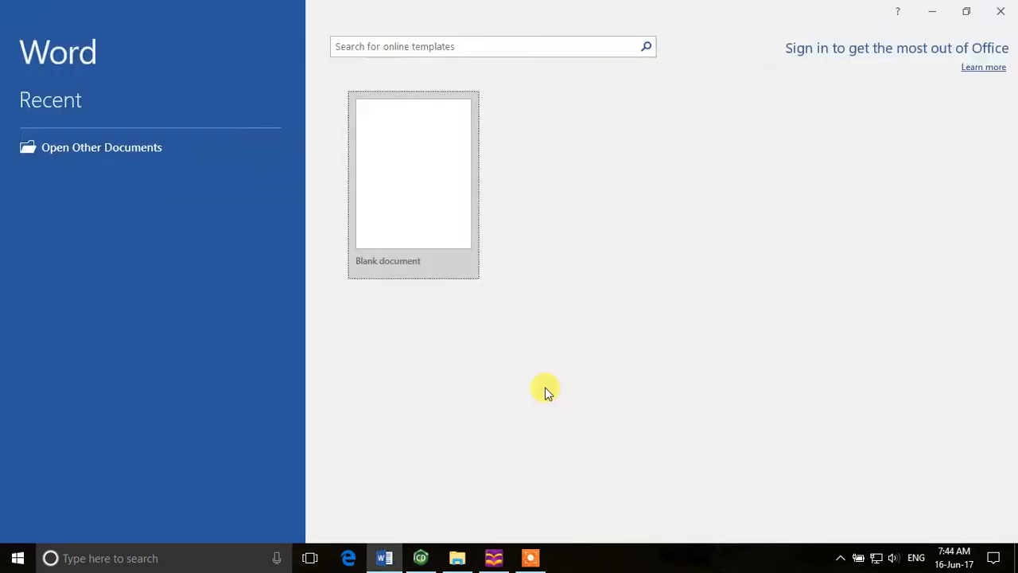
click(414, 172)
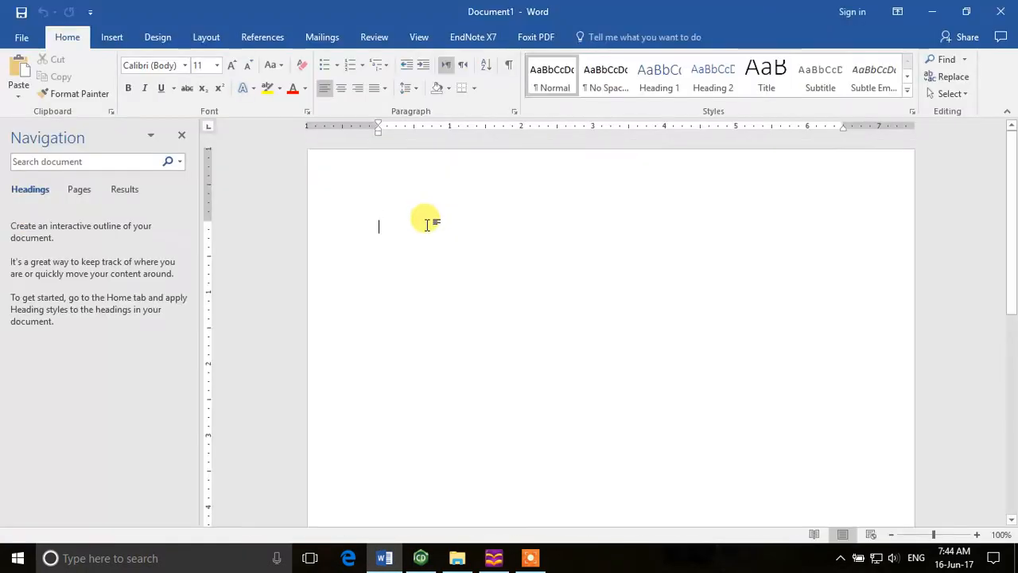
click(420, 556)
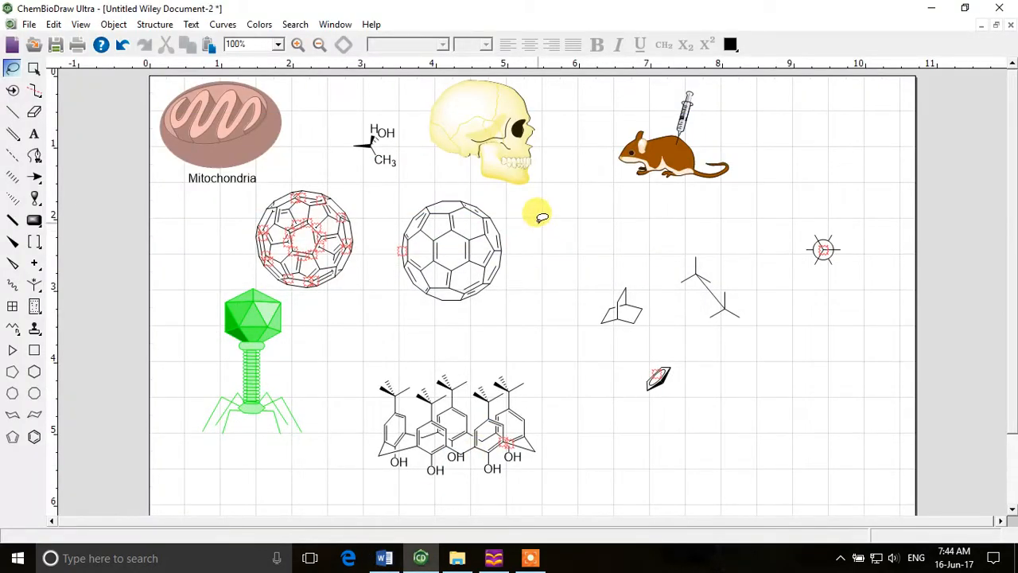
mouse_move(776, 363)
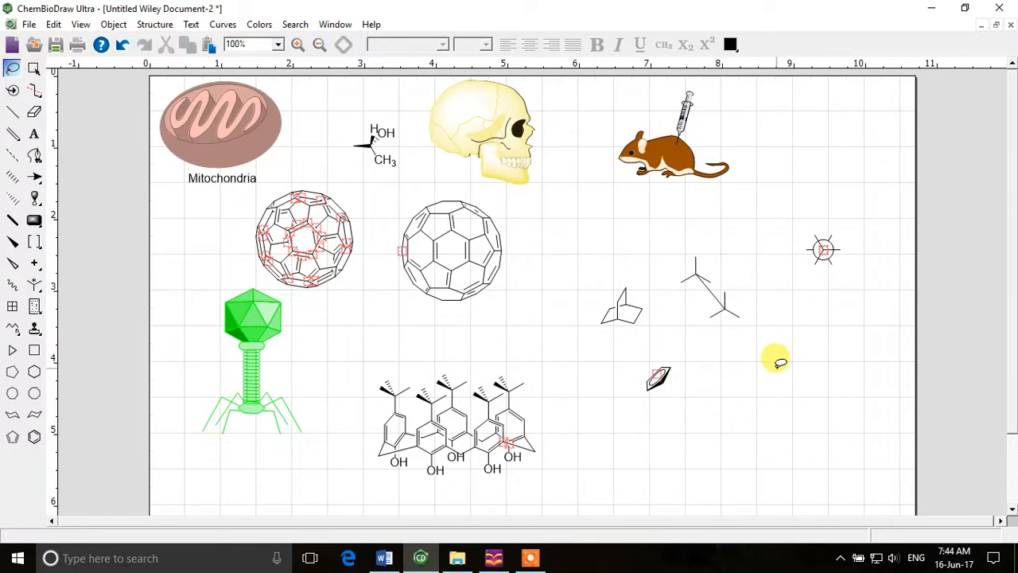
right_click(474, 255)
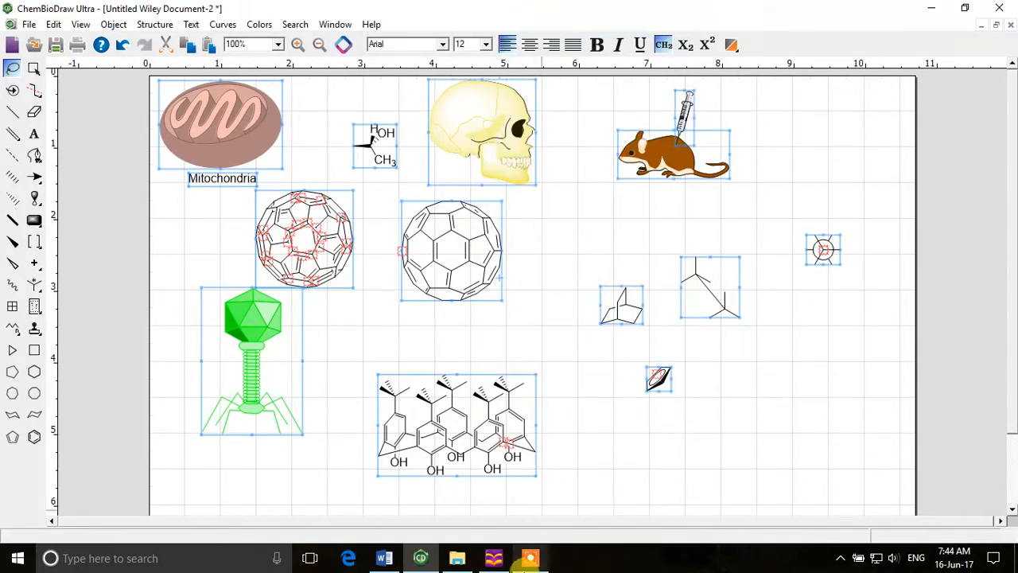
click(385, 558)
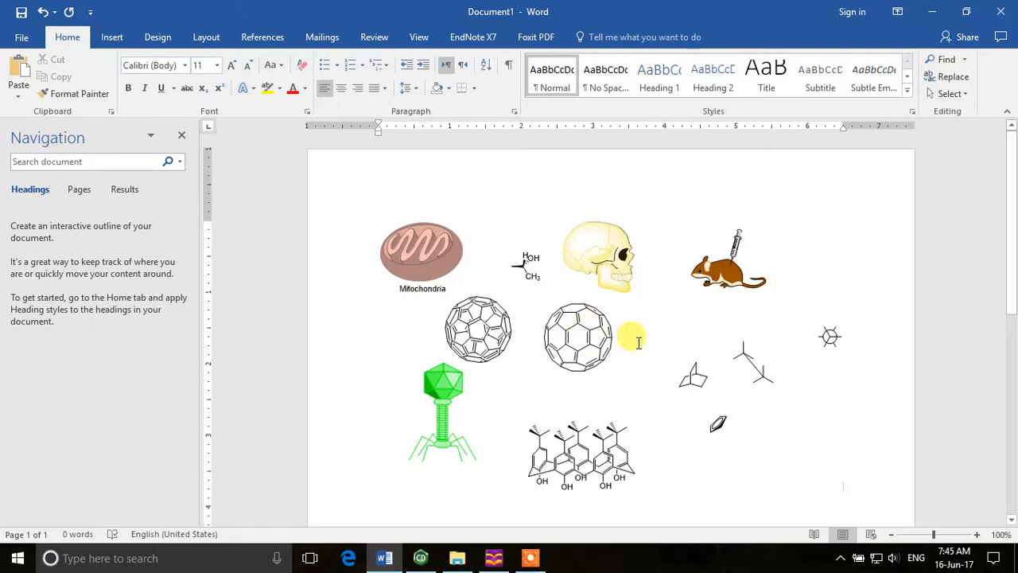
mouse_move(603, 382)
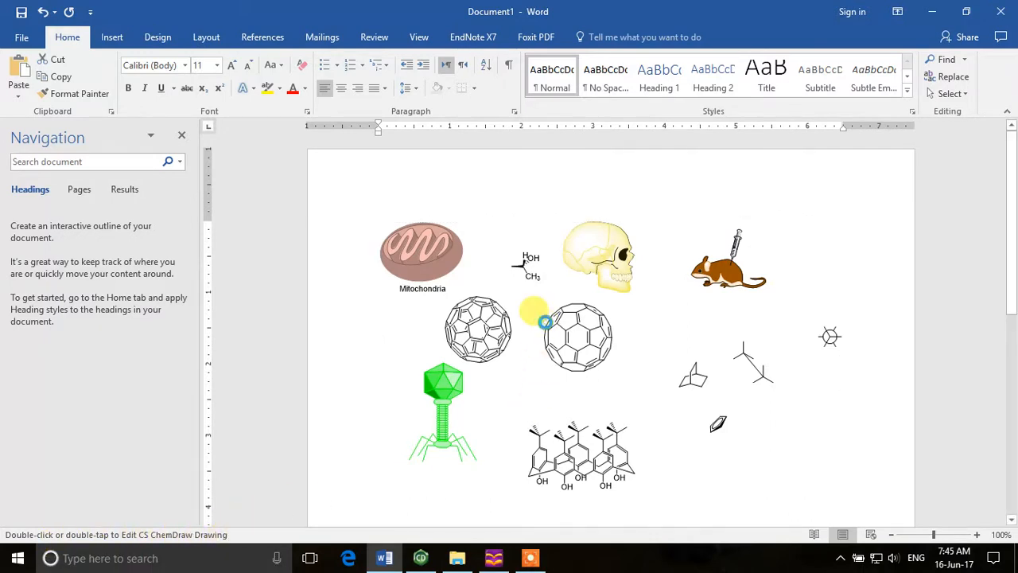
double_click(544, 322)
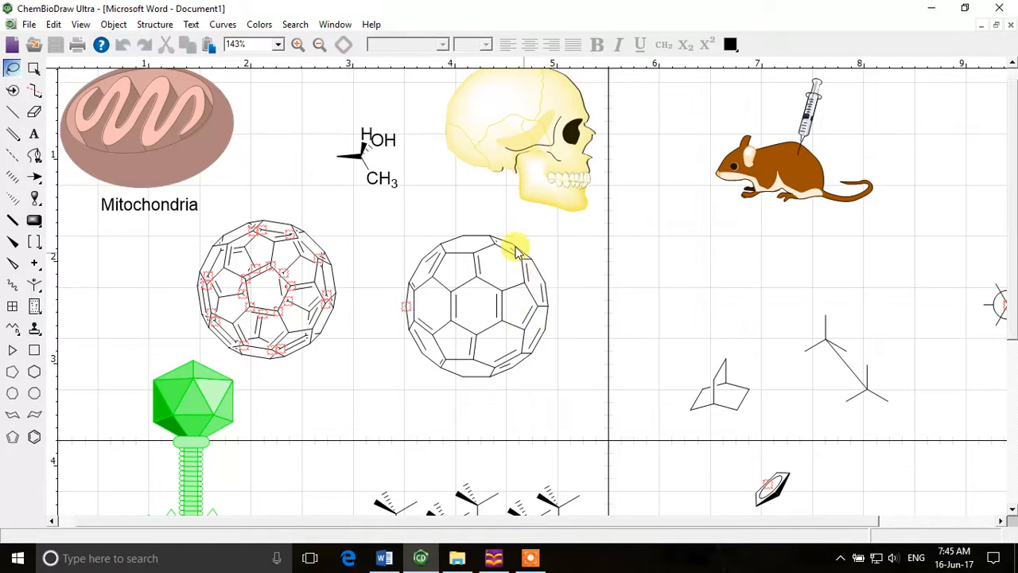
scroll(down, 3)
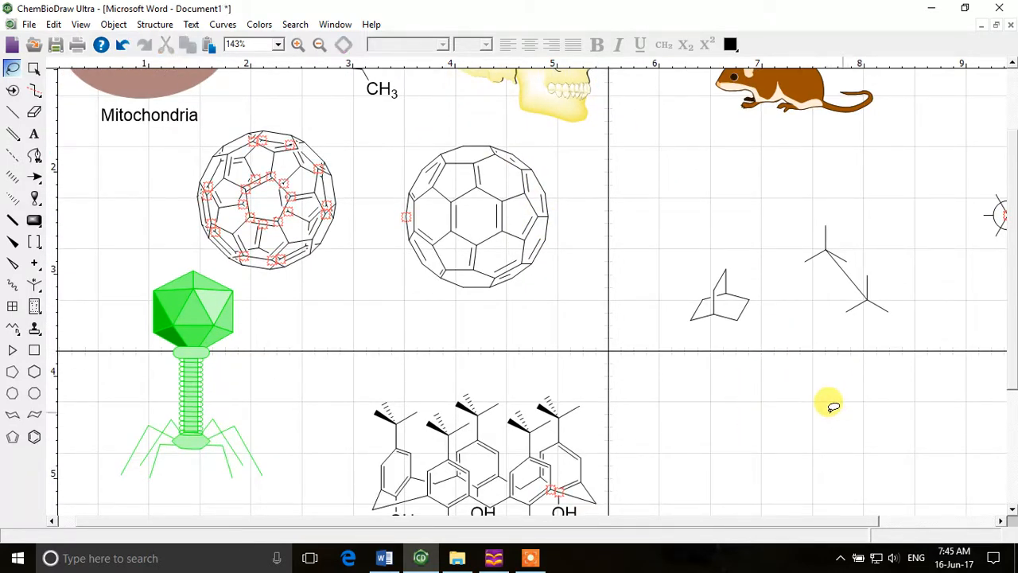
mouse_move(422, 140)
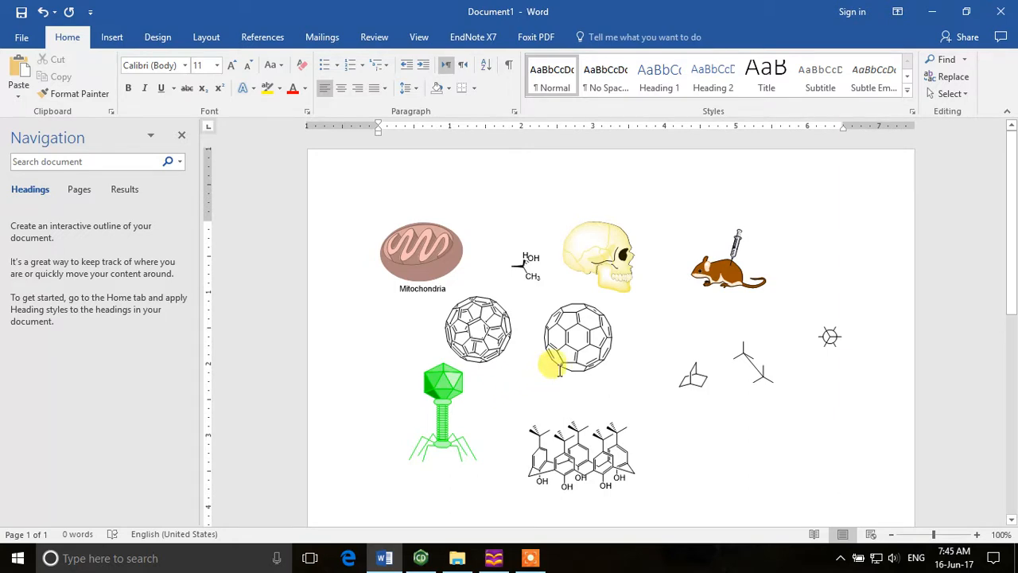
Step: Try shrinking the pasted collage, keep its original size, and return to the ChemDraw page
click(558, 372)
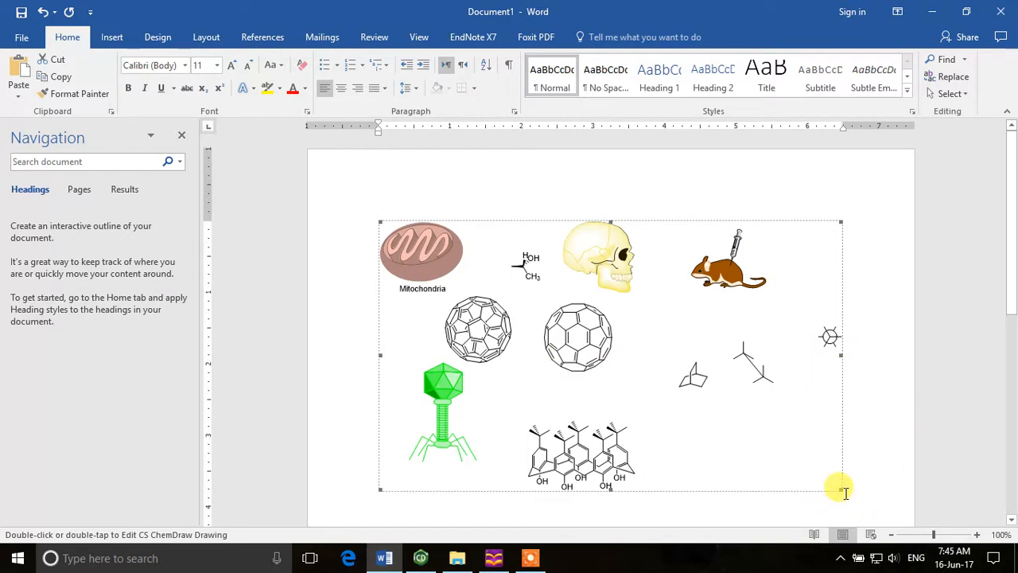
drag(842, 487, 668, 395)
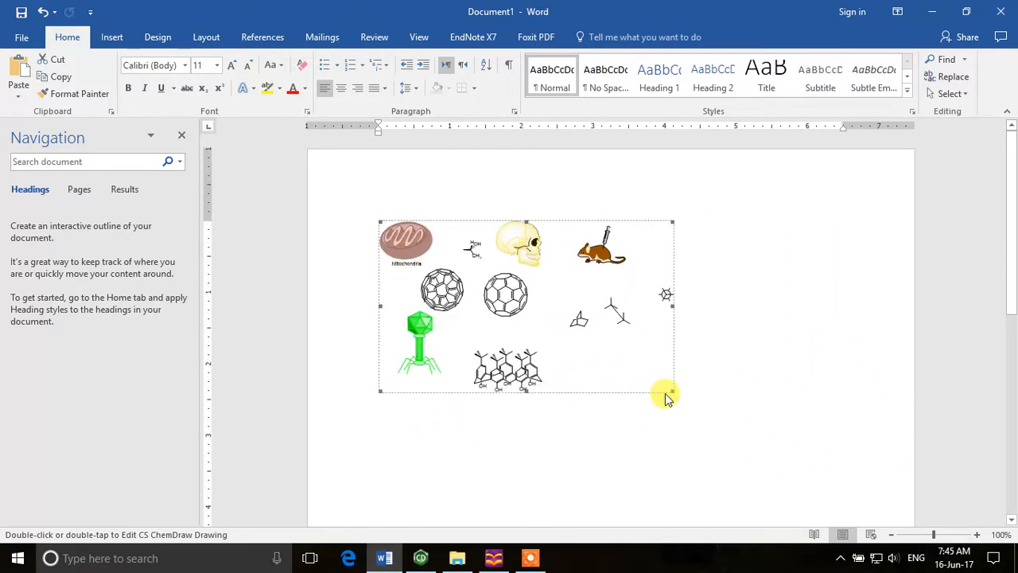
mouse_move(727, 369)
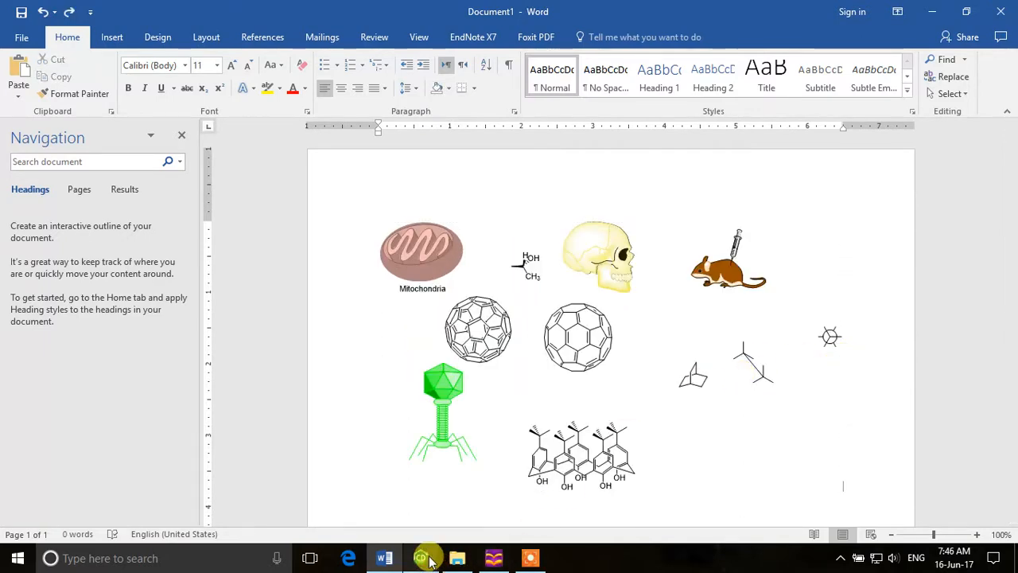
click(420, 557)
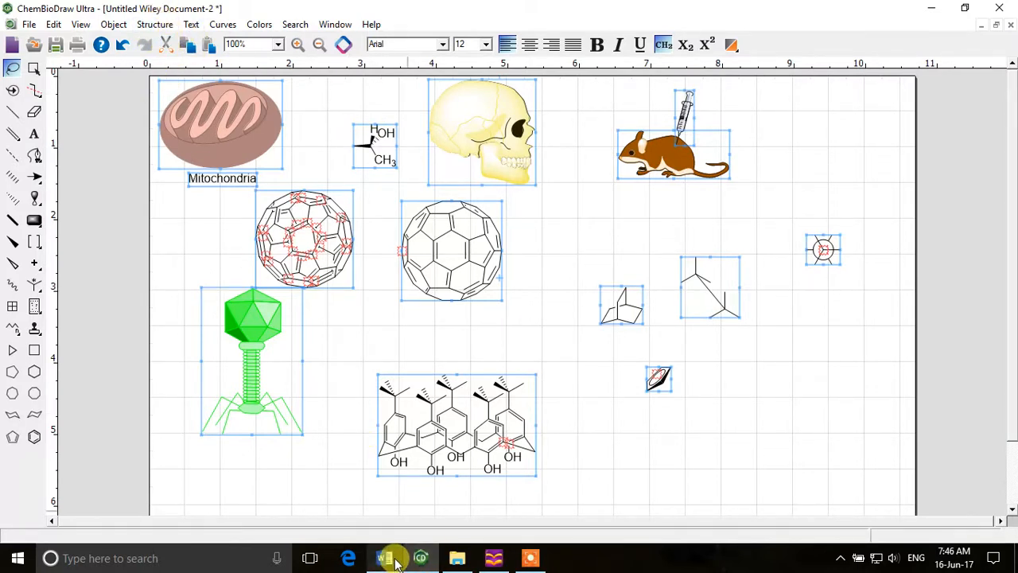
Step: Add the text label '1H-NMR and 13C-NMR' near the lower right and select part of it
click(382, 556)
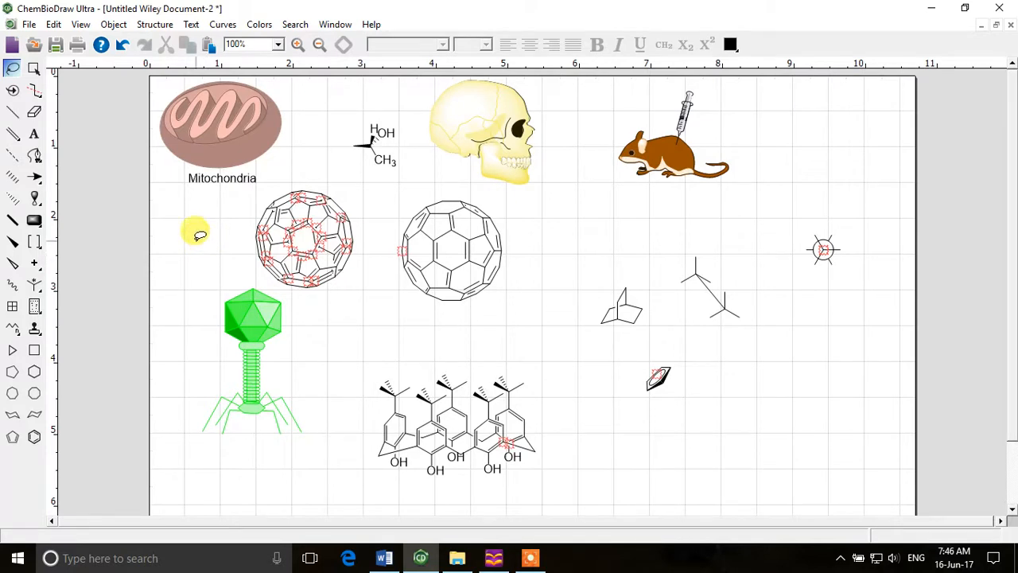
click(31, 242)
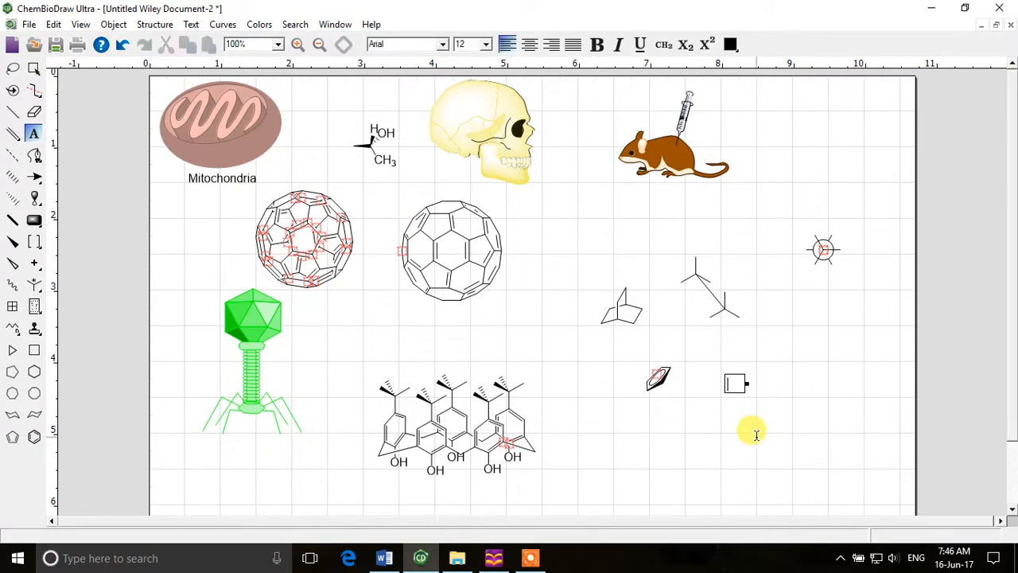
text(1H-NMR)
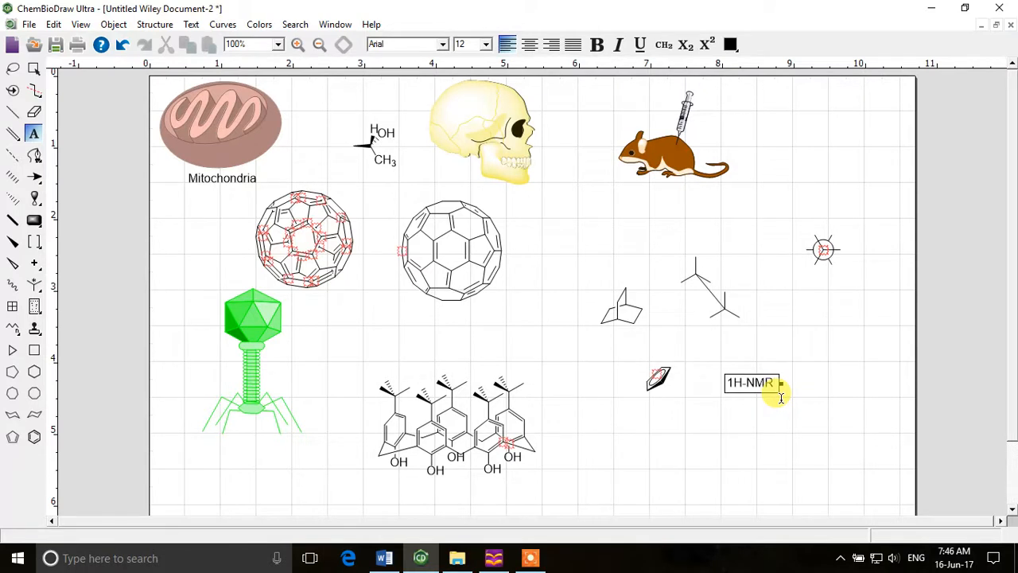
text(and)
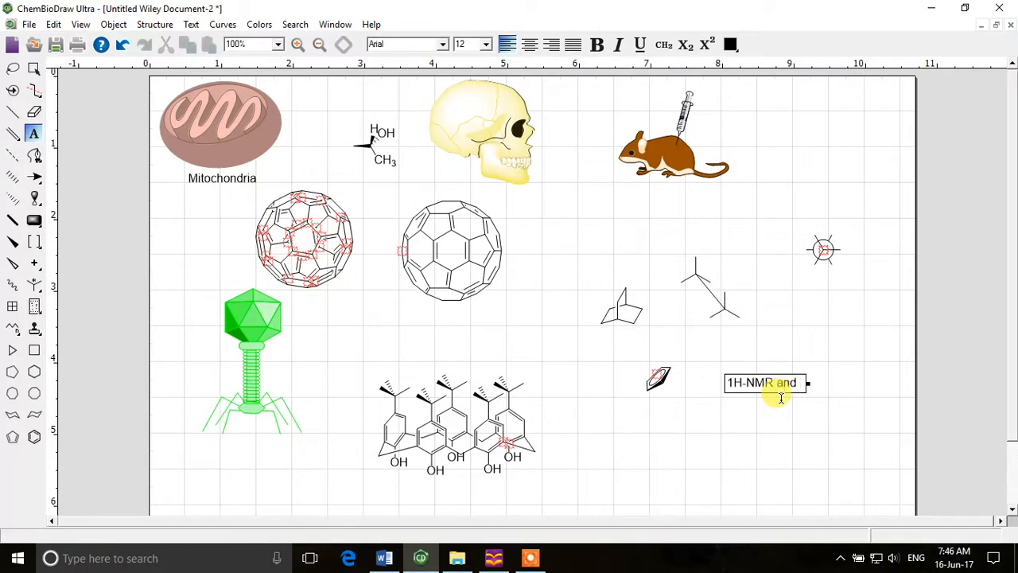
text(13C)
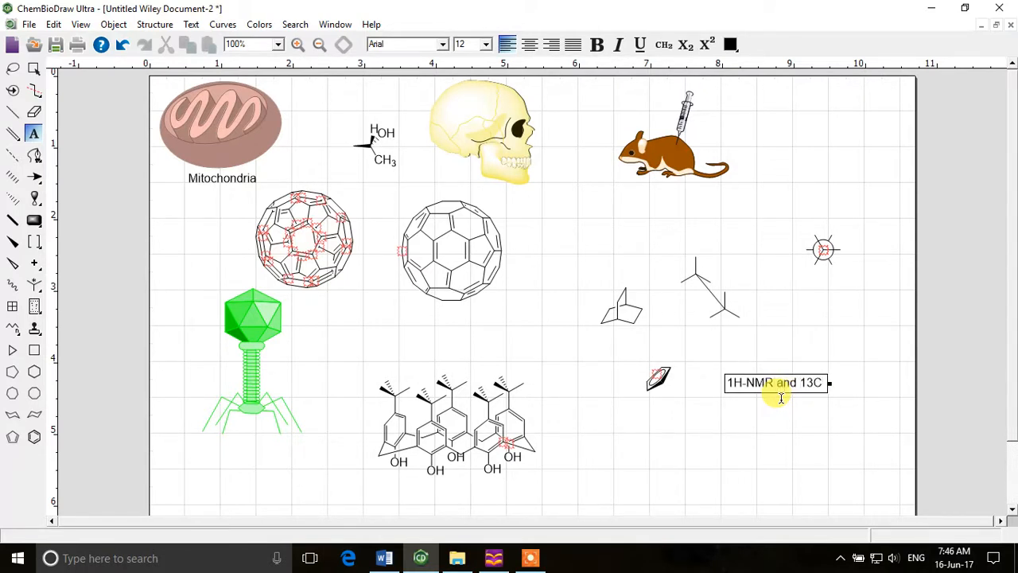
text(-NMR)
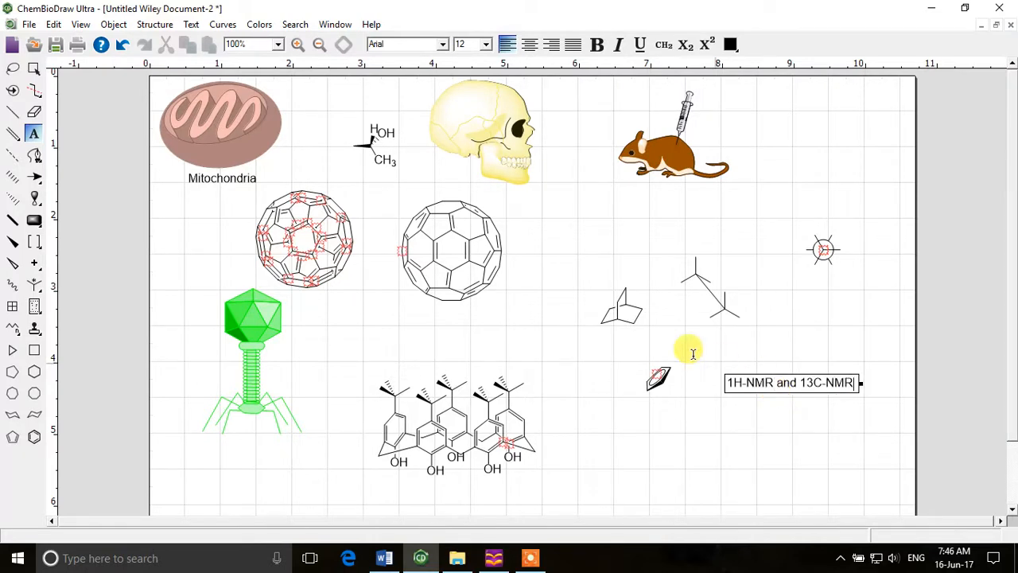
double_click(749, 382)
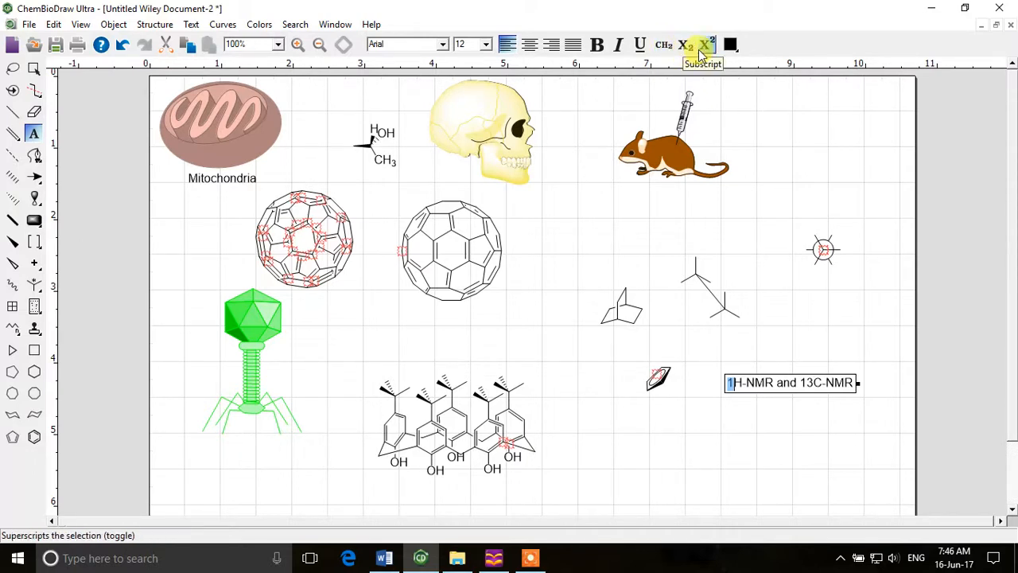
mouse_move(708, 45)
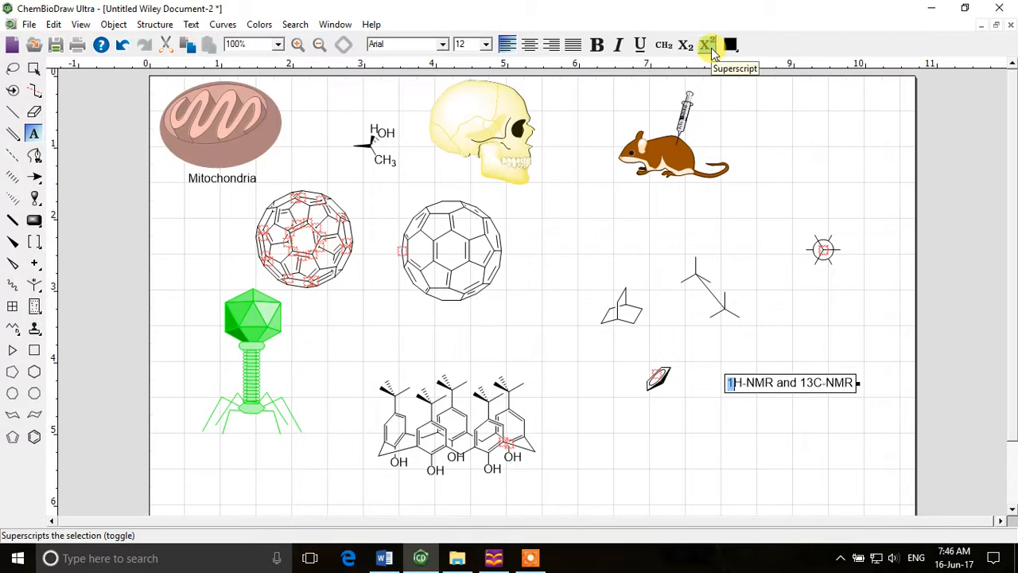
Step: Superscript 1 and 13, colour 1H-NMR blue and 13C-NMR red, and move the label top right
click(709, 45)
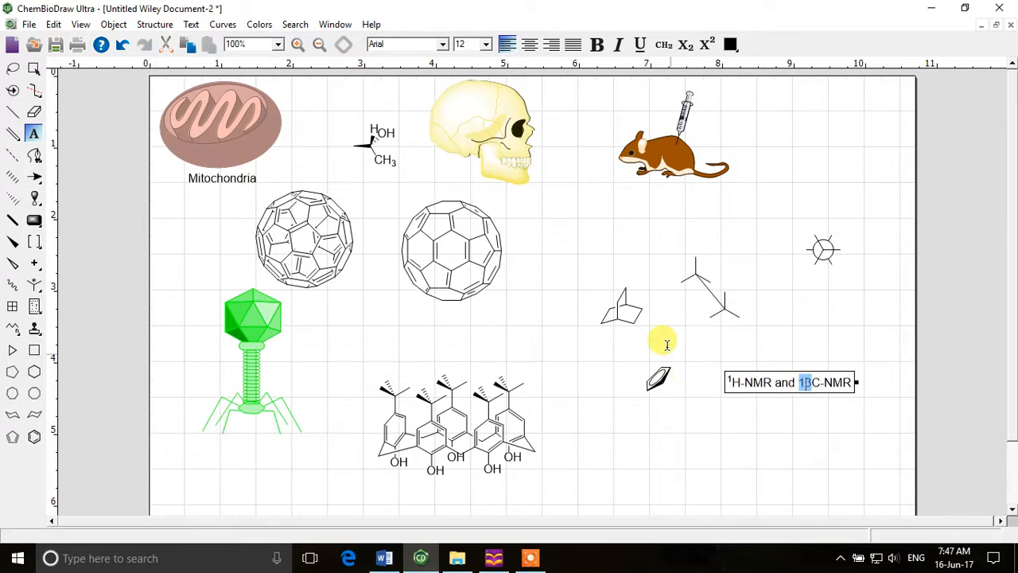
click(712, 45)
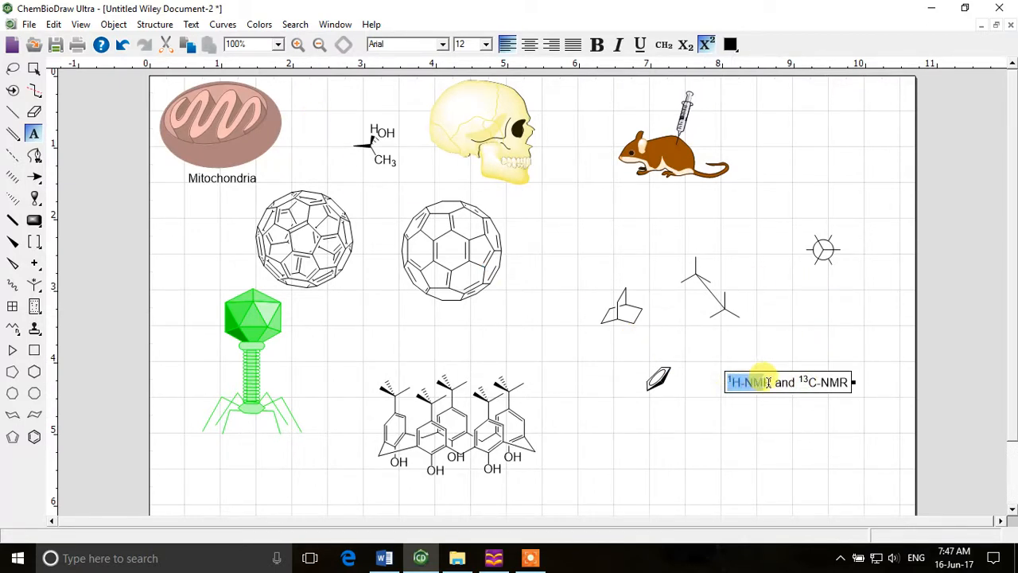
click(732, 44)
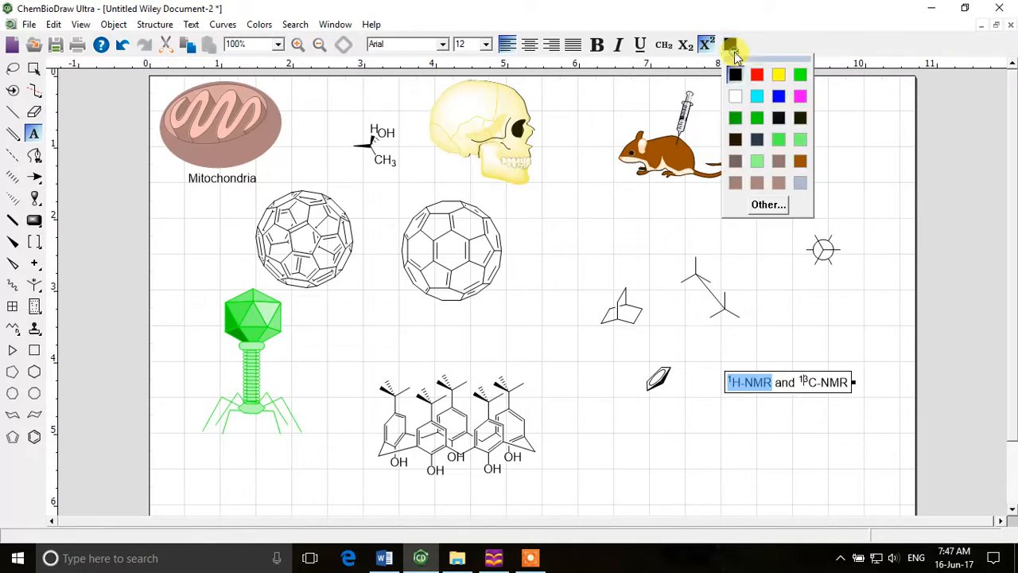
click(778, 95)
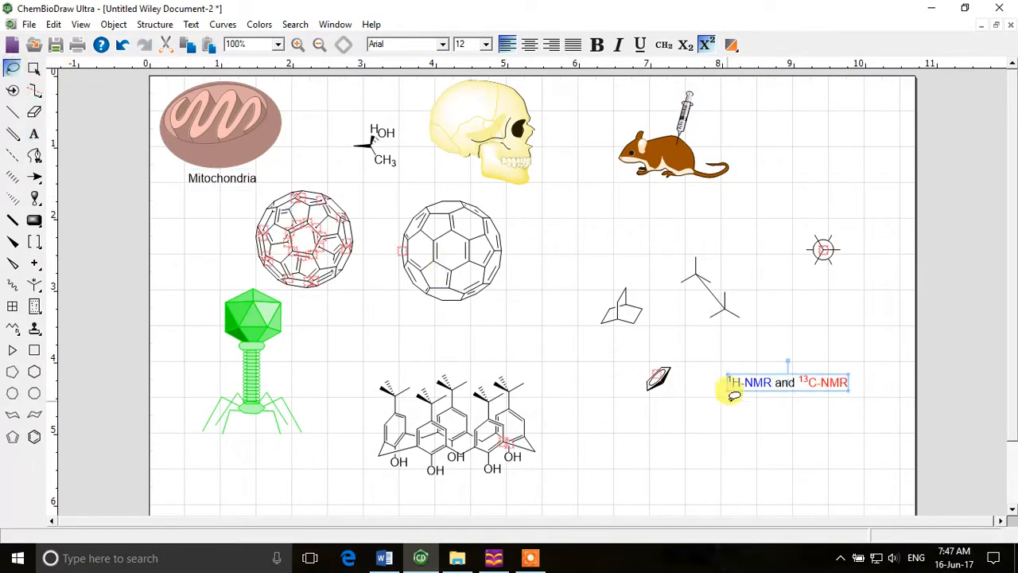
drag(756, 381, 827, 101)
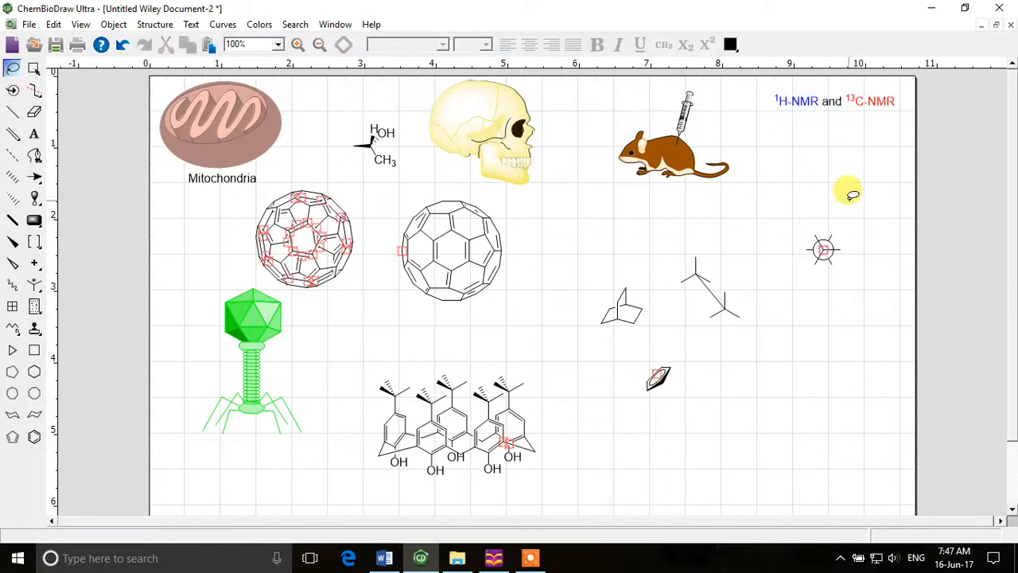
mouse_move(493, 197)
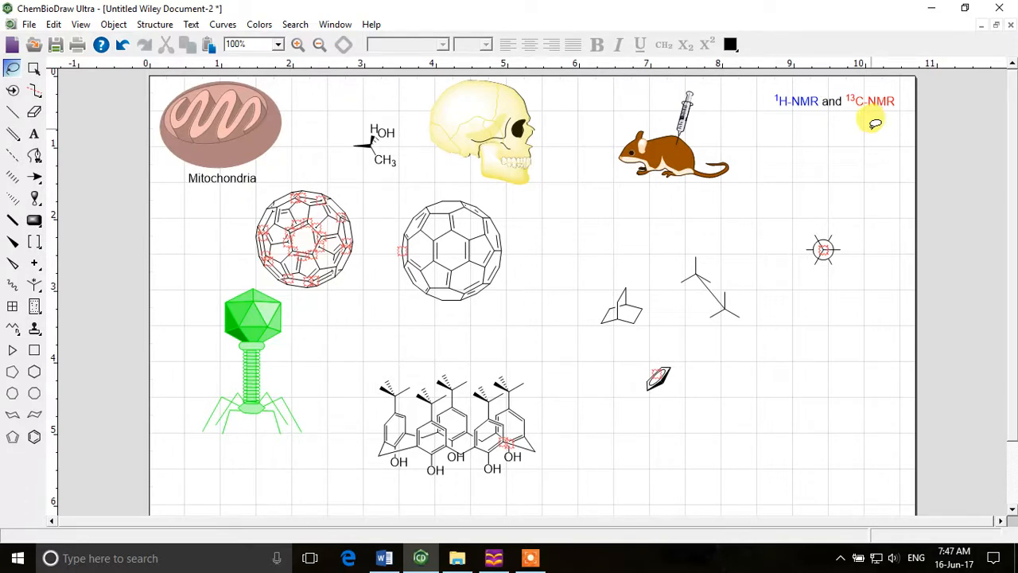
click(847, 105)
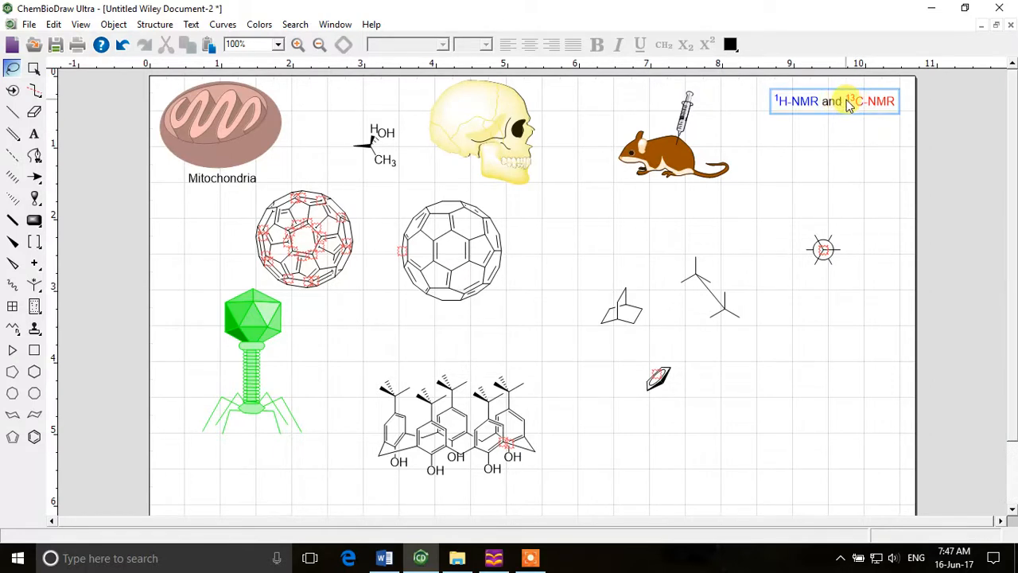